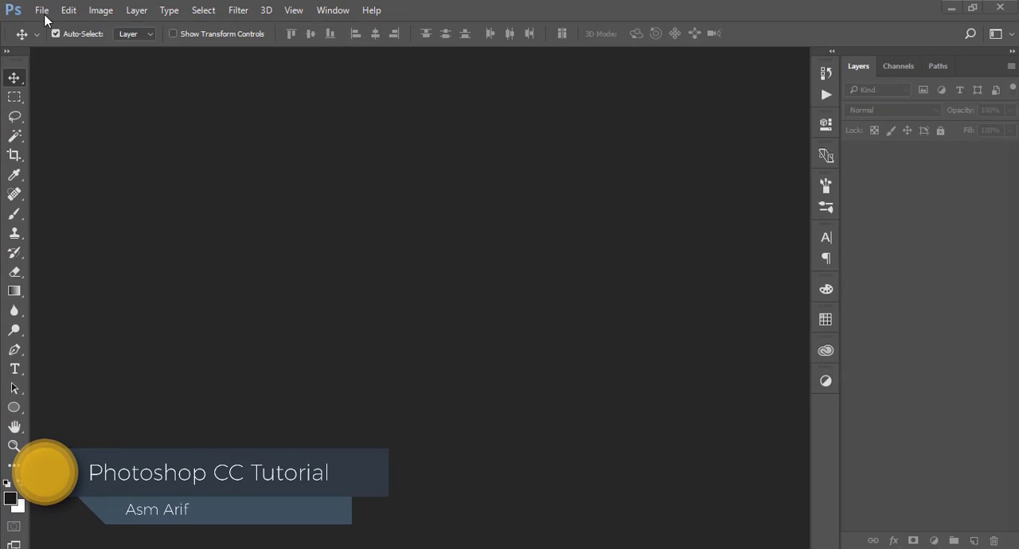
Step: Open the café portrait photo serenity_by_livingloudphoto-d8yepwk.jpg
left_click(41, 10)
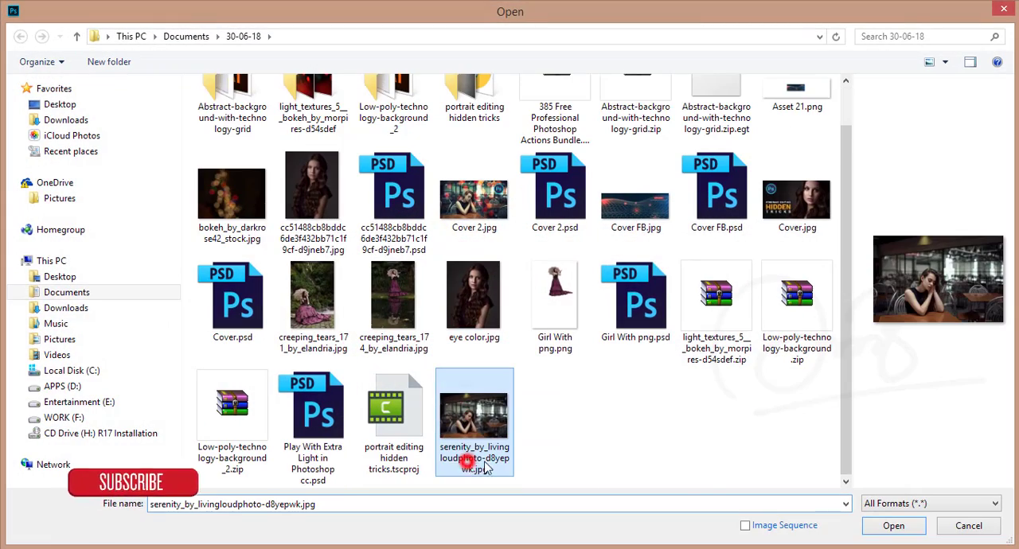
left_click(893, 526)
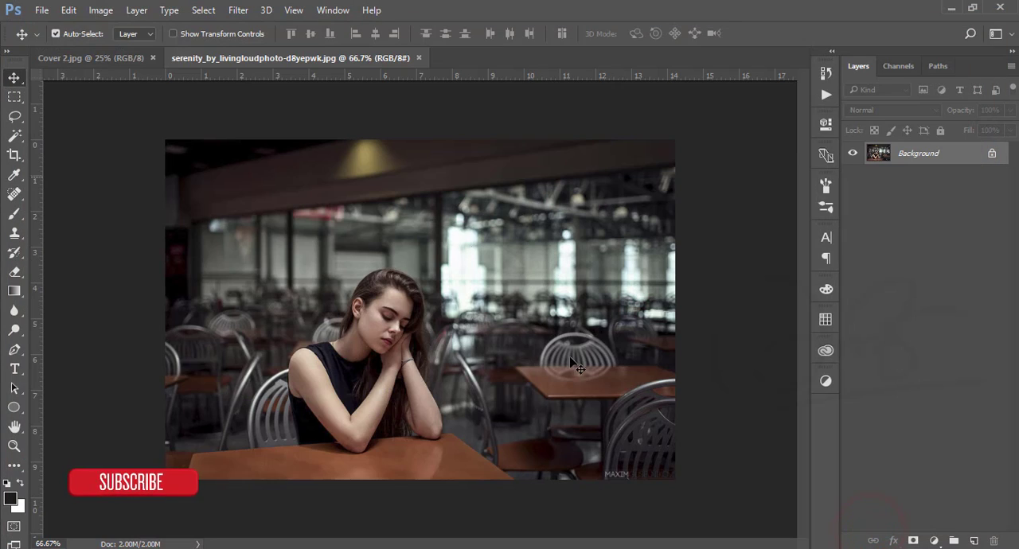
mouse_move(689, 327)
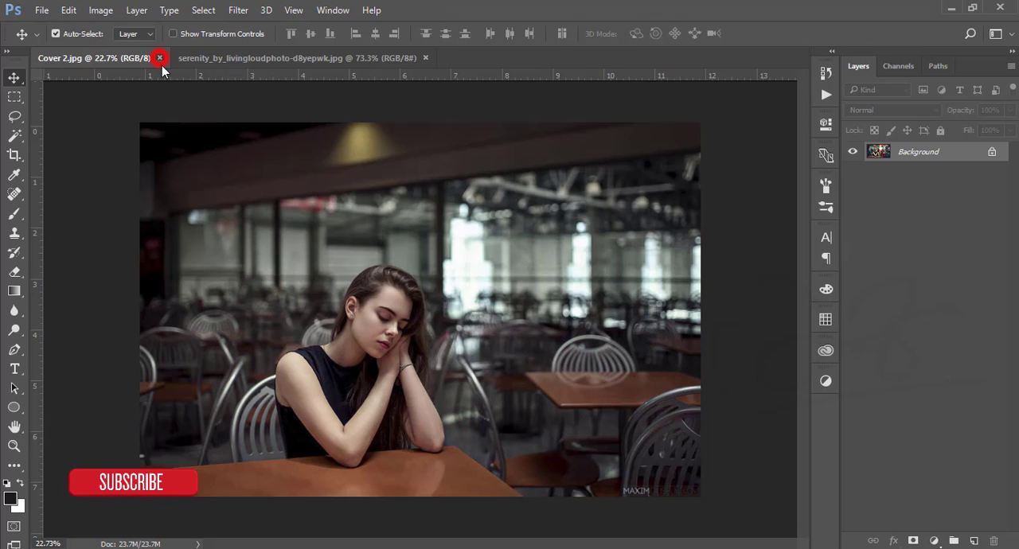
Step: Close Cover 2.jpg, rename the background copies d and b, and hide d
left_click(160, 57)
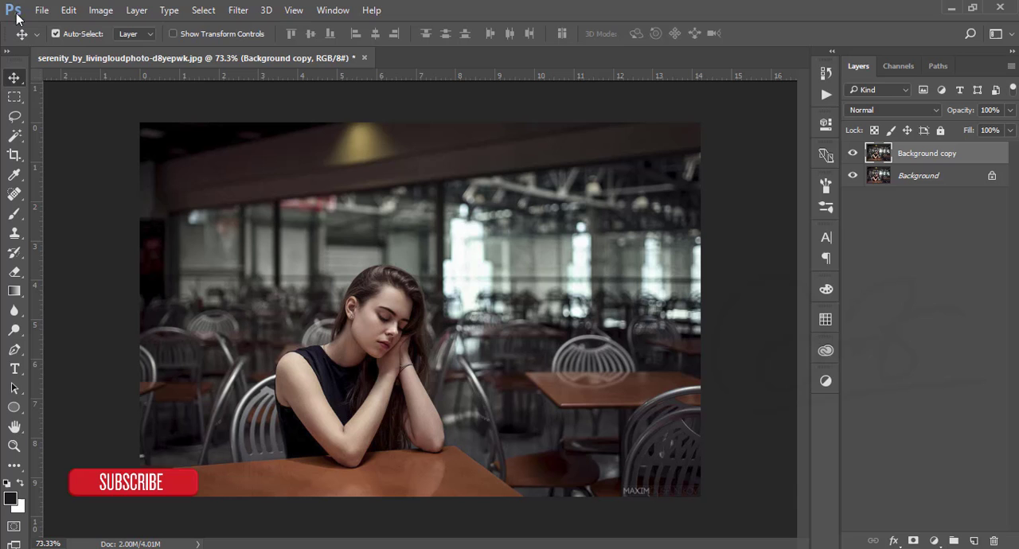
mouse_move(490, 332)
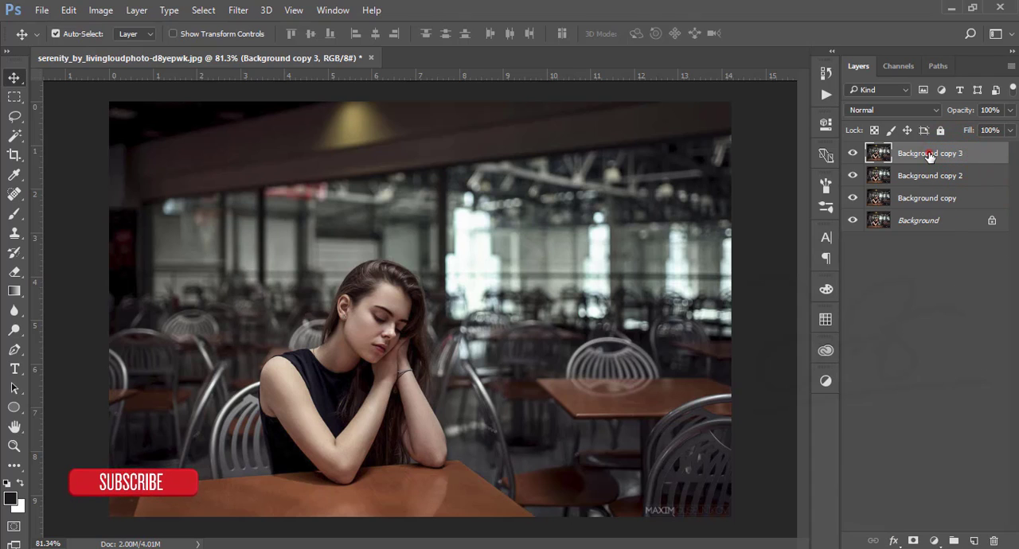
double_click(930, 153)
type("d")
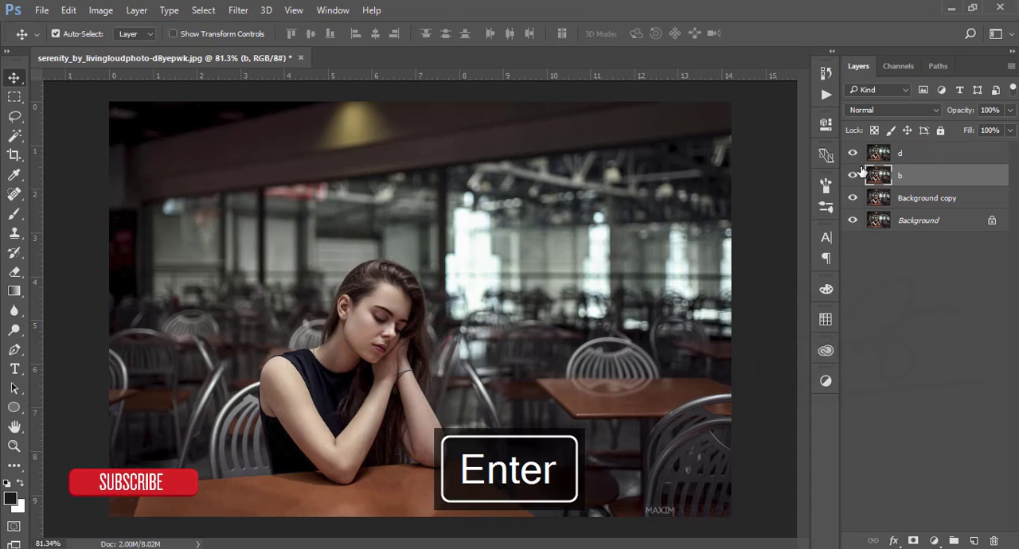
left_click(853, 153)
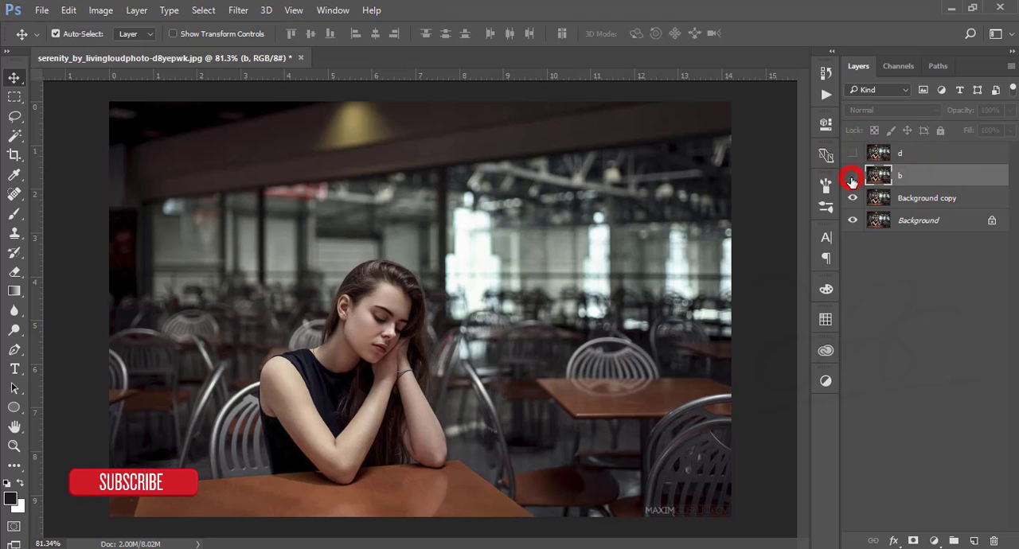
Step: Set layer b to Screen with the Underlying Layer slider split to 134/200
left_click(892, 109)
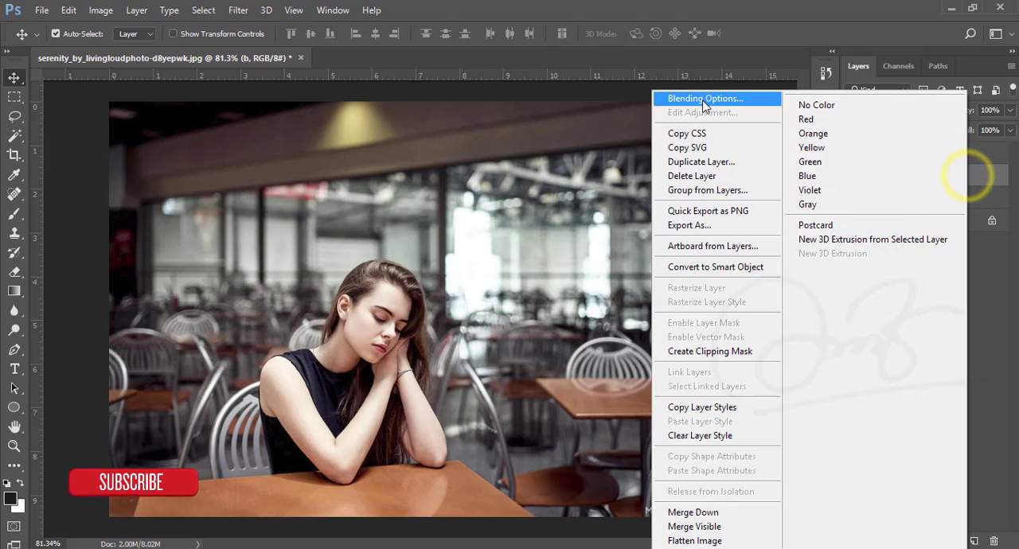
left_click(704, 98)
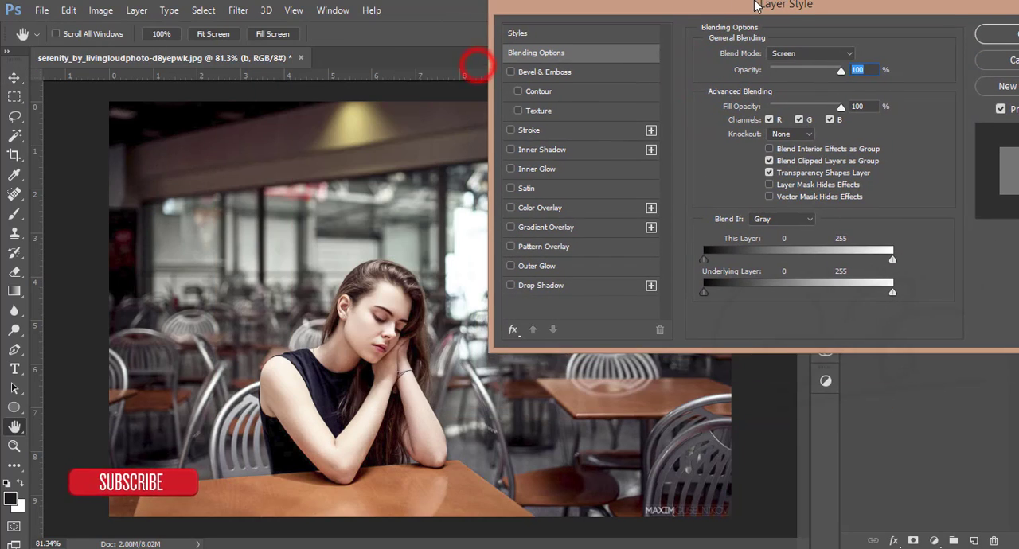
left_click_drag(704, 293, 794, 301)
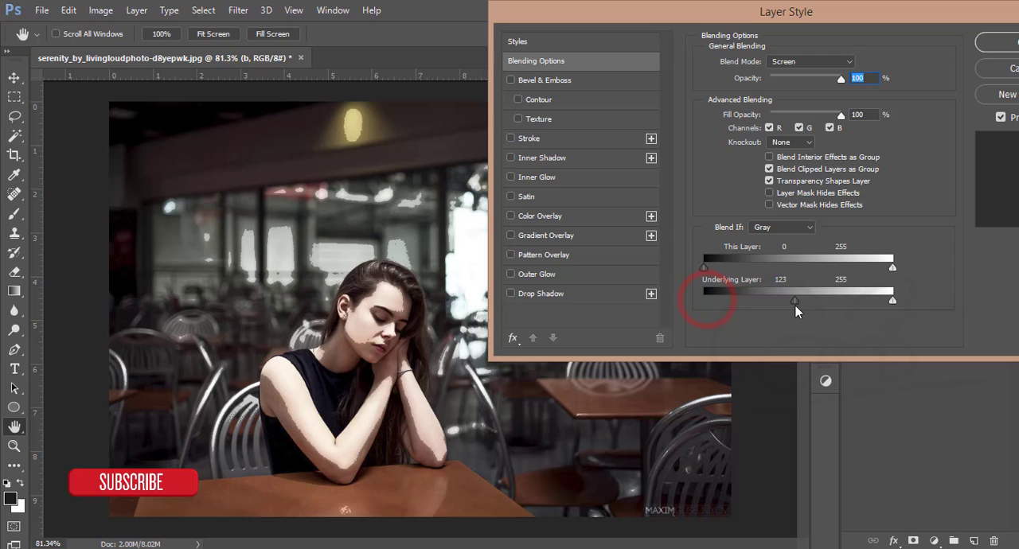
left_click_drag(794, 301, 807, 301)
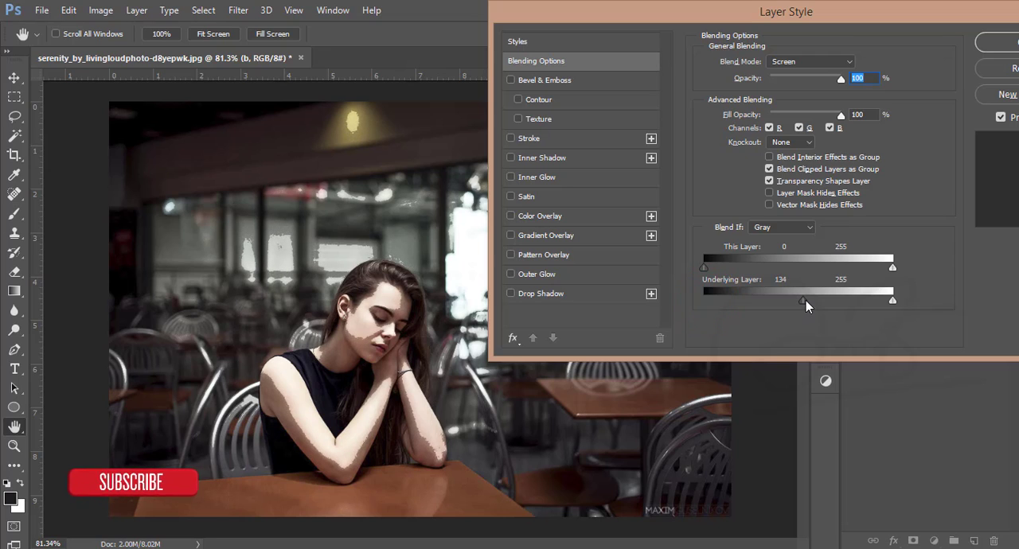
left_click_drag(807, 301, 801, 301)
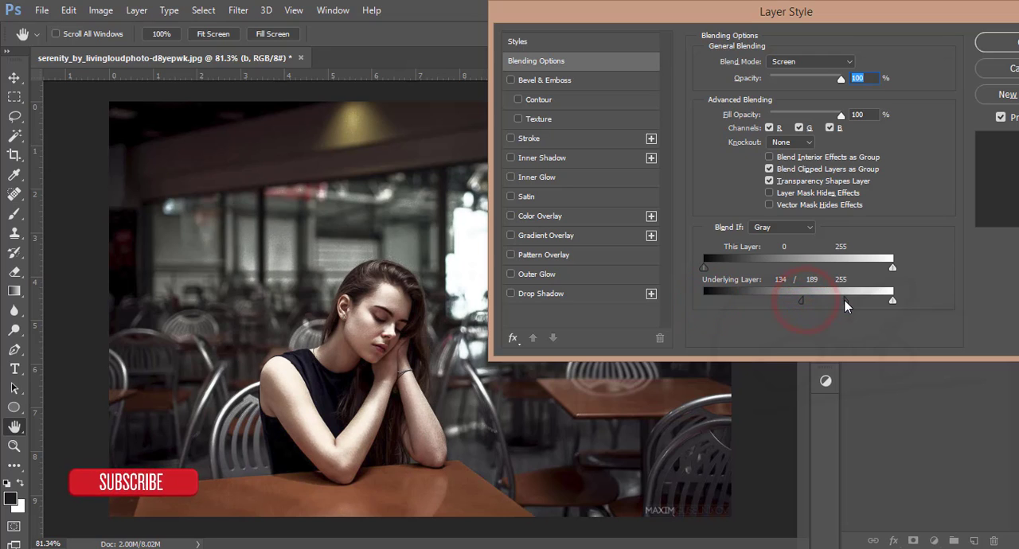
left_click_drag(802, 300, 812, 300)
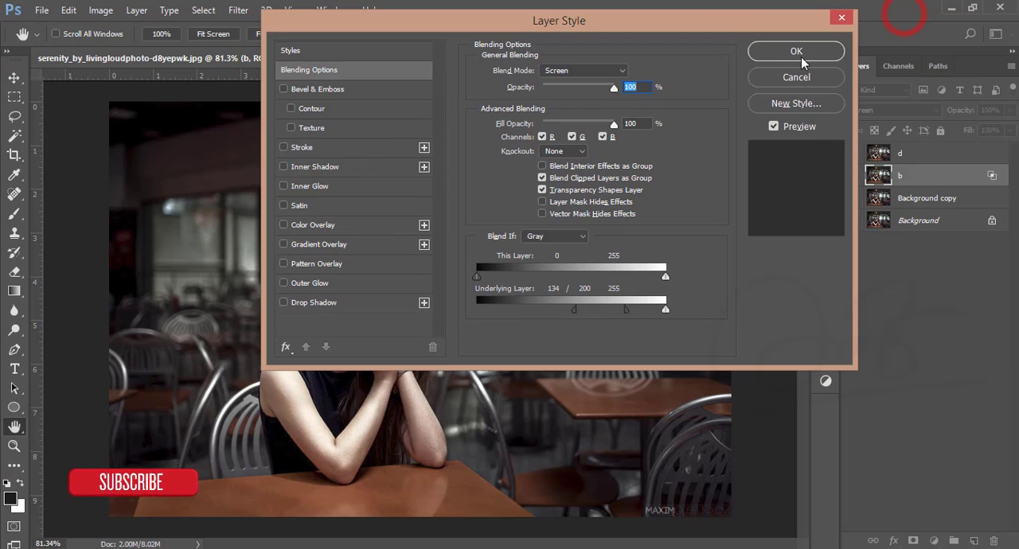
left_click(796, 51)
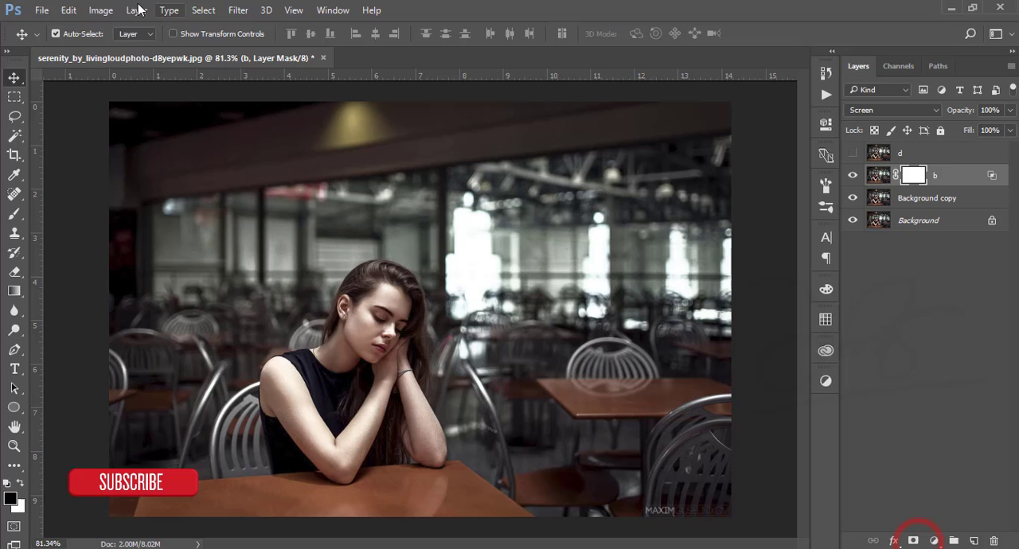
Step: Apply the merged image to layer b's mask
left_click(100, 9)
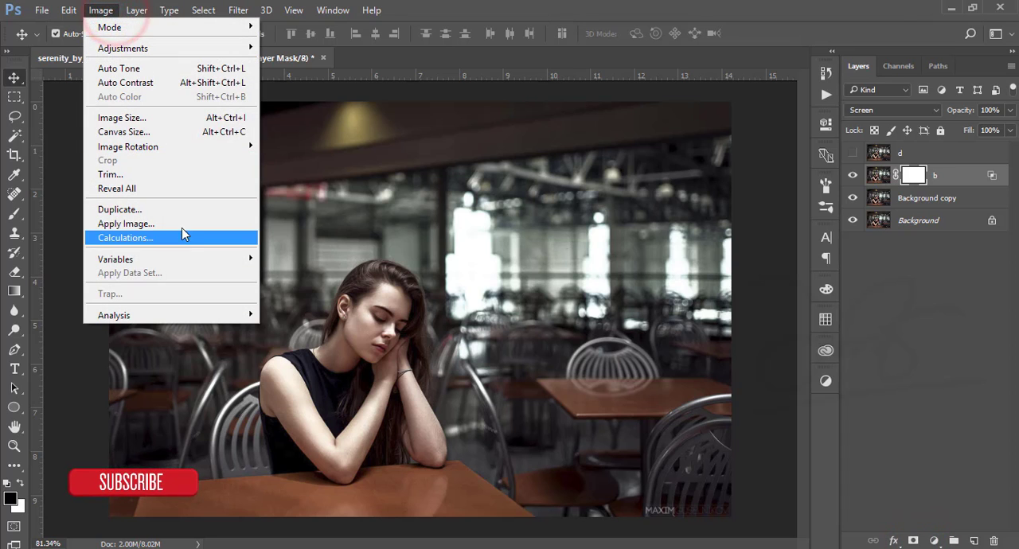
left_click(126, 224)
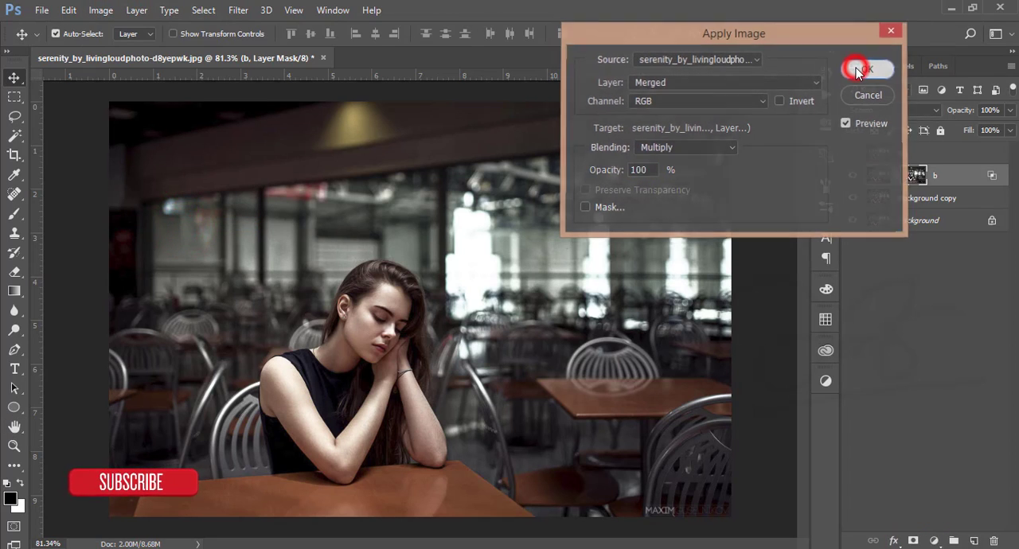
left_click(867, 68)
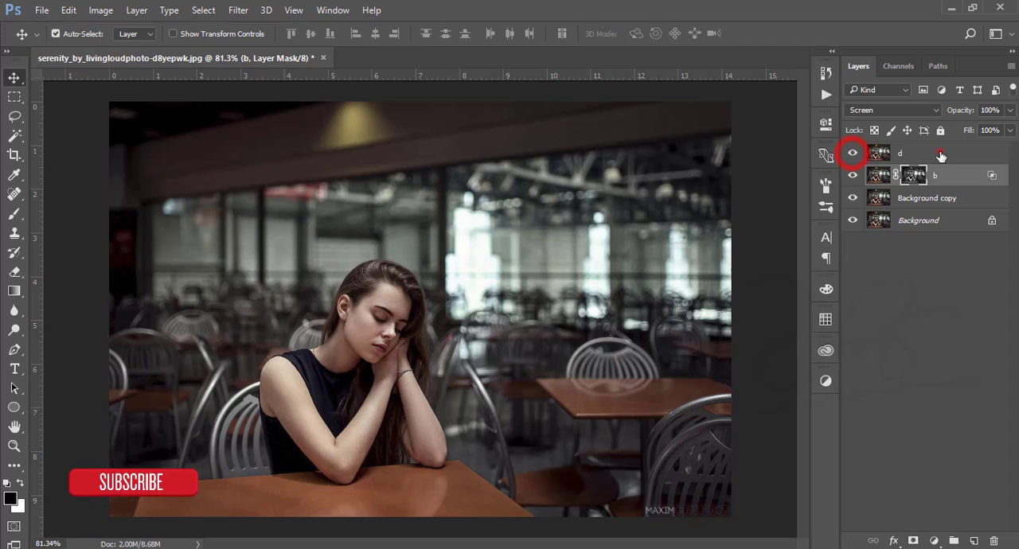
Step: Limit layer d's blend range to darker tones around 124 and set fill to 91%
left_click(892, 110)
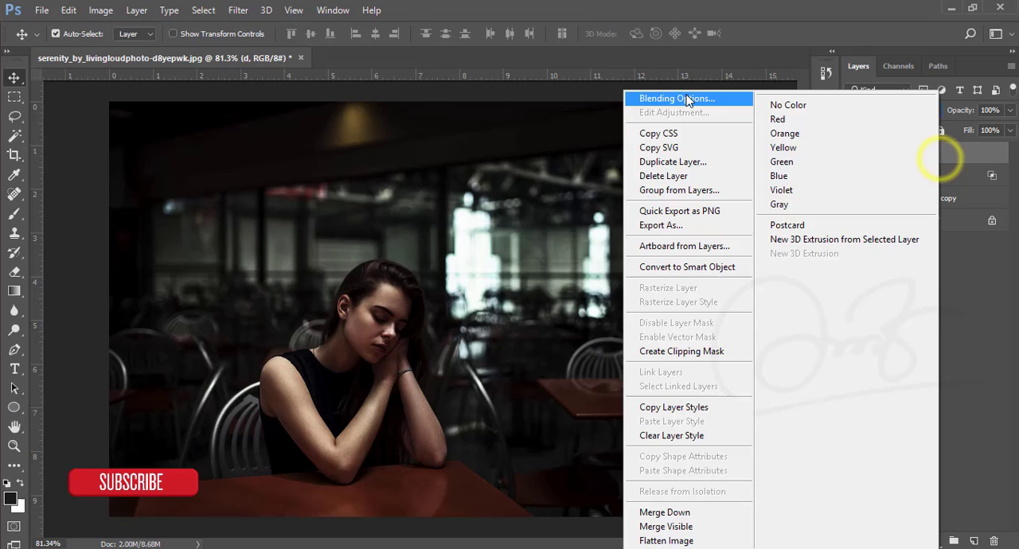
left_click(678, 98)
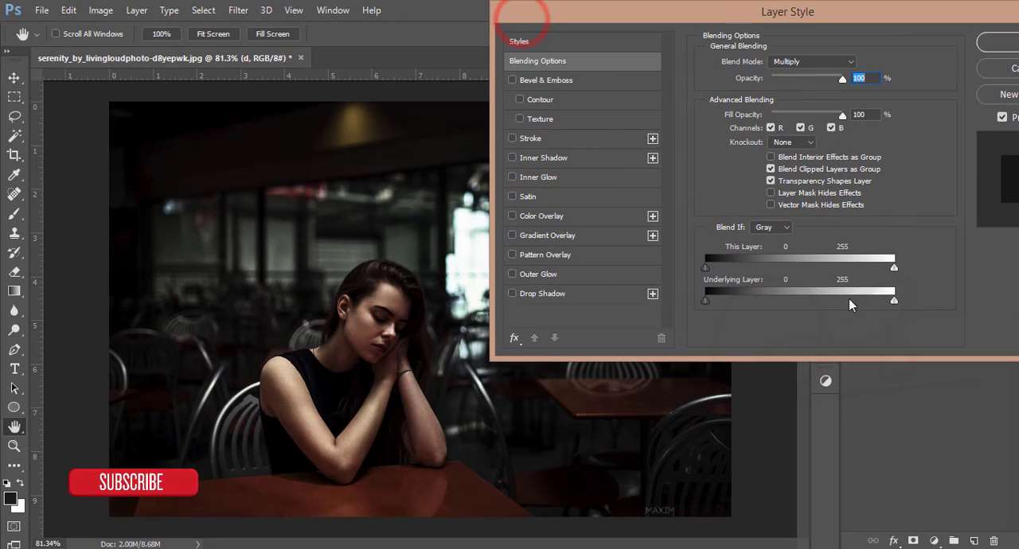
left_click_drag(893, 301, 803, 301)
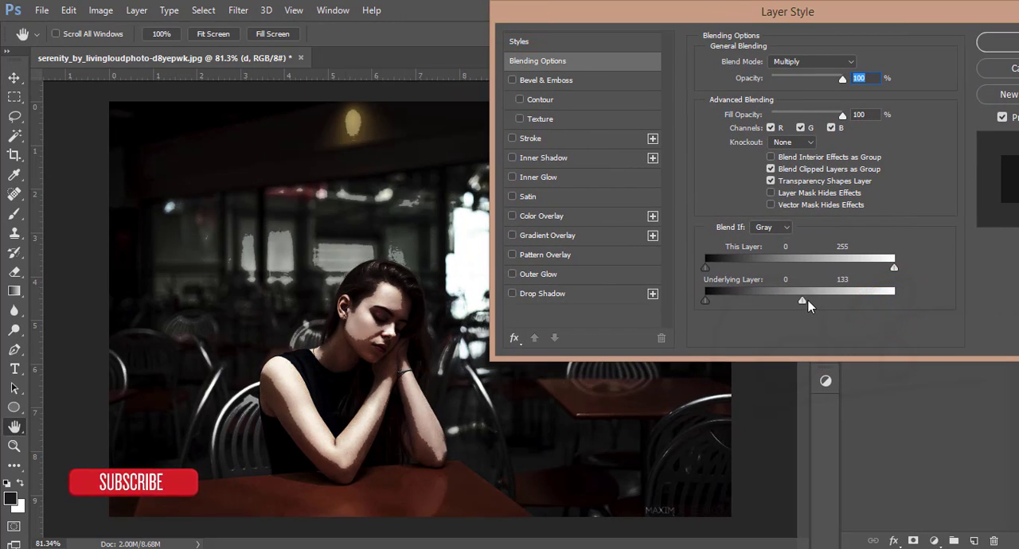
left_click_drag(802, 300, 797, 300)
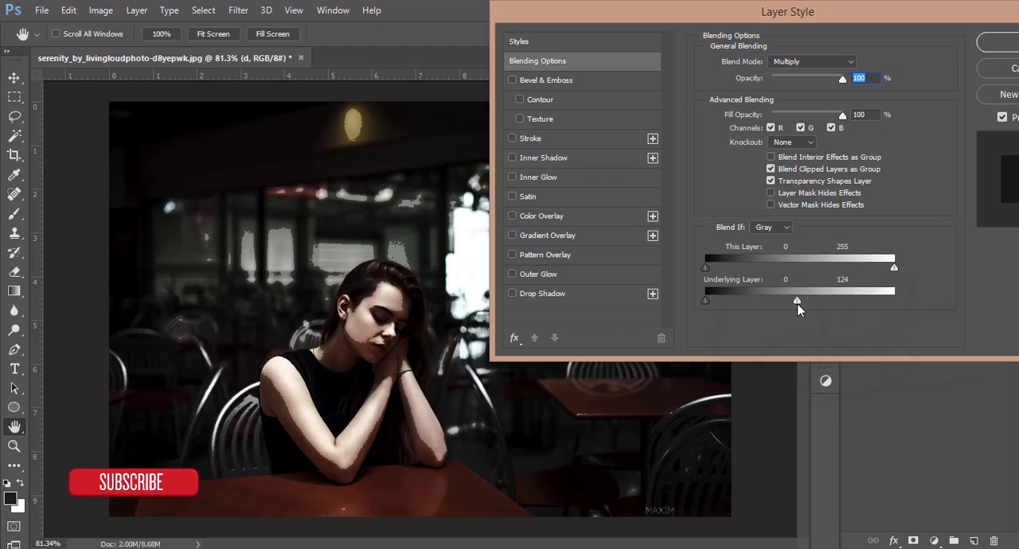
left_click_drag(796, 301, 798, 301)
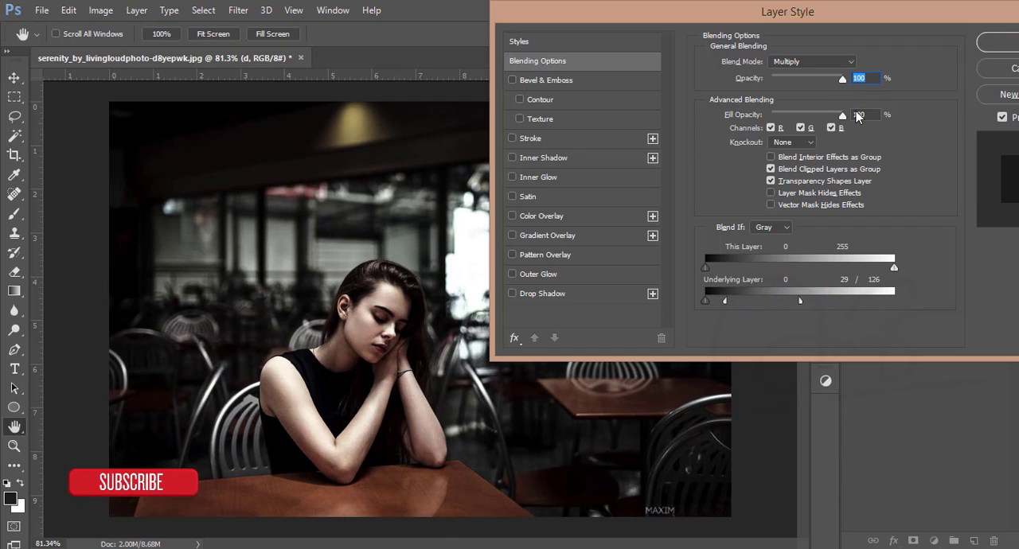
left_click_drag(842, 115, 836, 114)
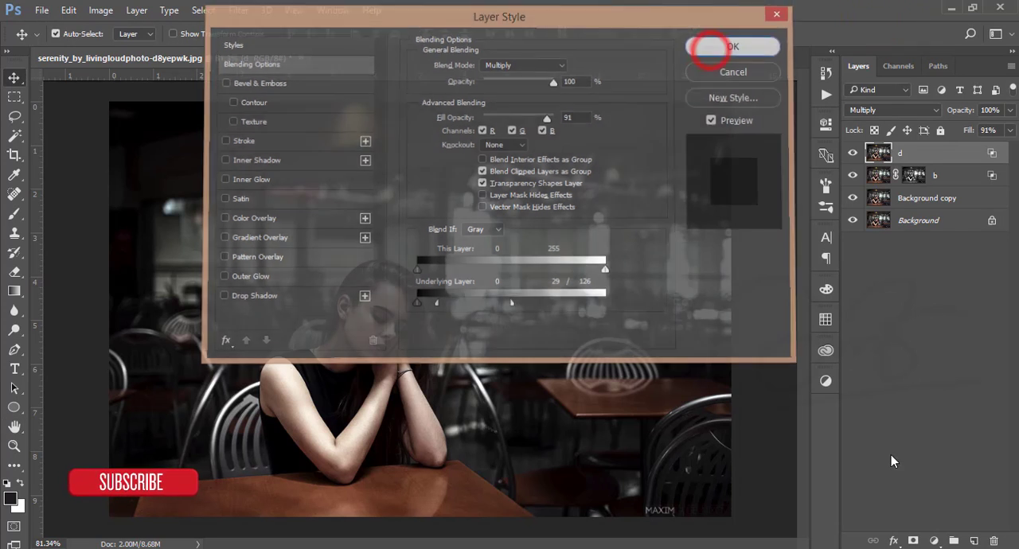
left_click(731, 46)
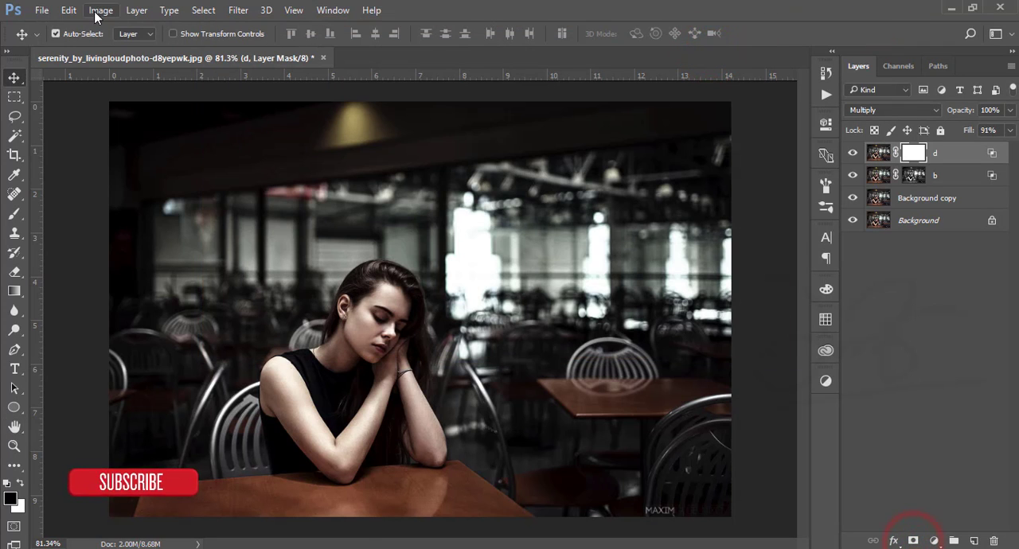
Step: Apply the inverted merged image to layer d's mask
left_click(100, 9)
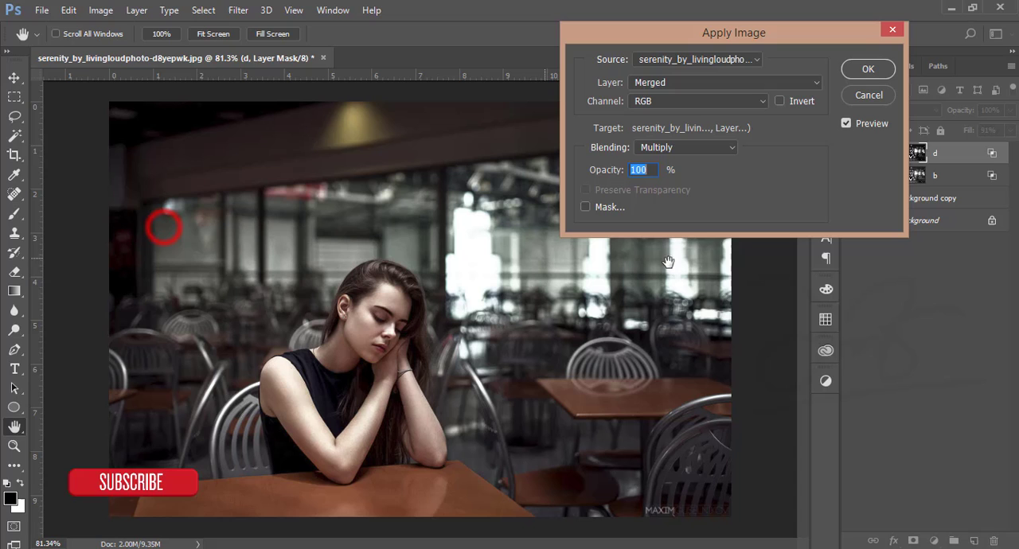
left_click(780, 100)
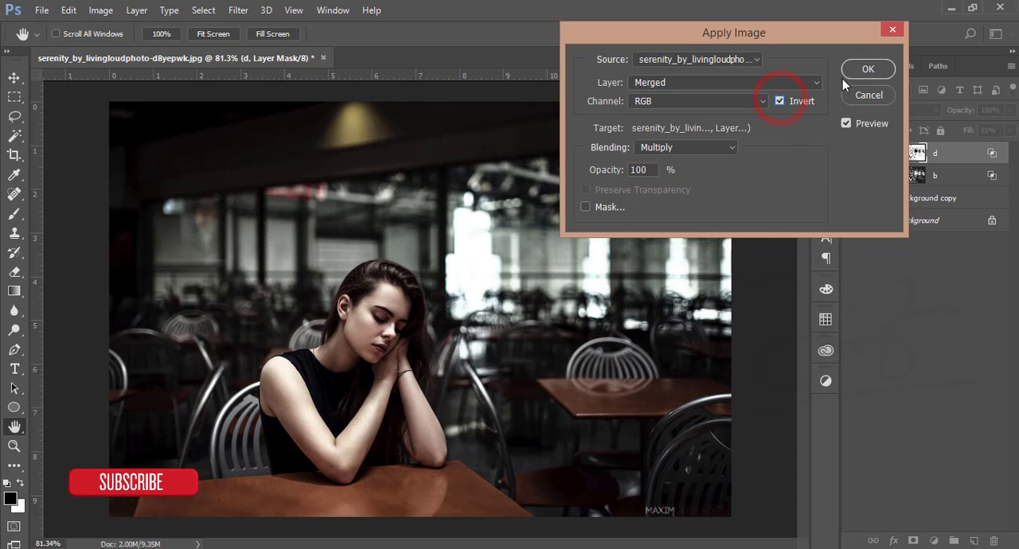
left_click(868, 69)
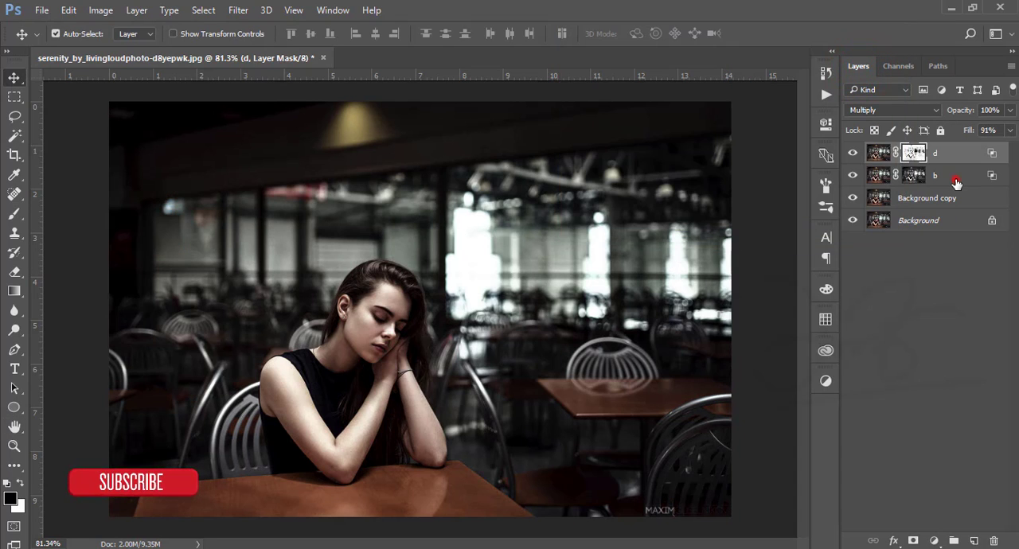
Step: Group the masked layers as Group 1 and apply the non-inverted image to its mask
key("ctrl+g")
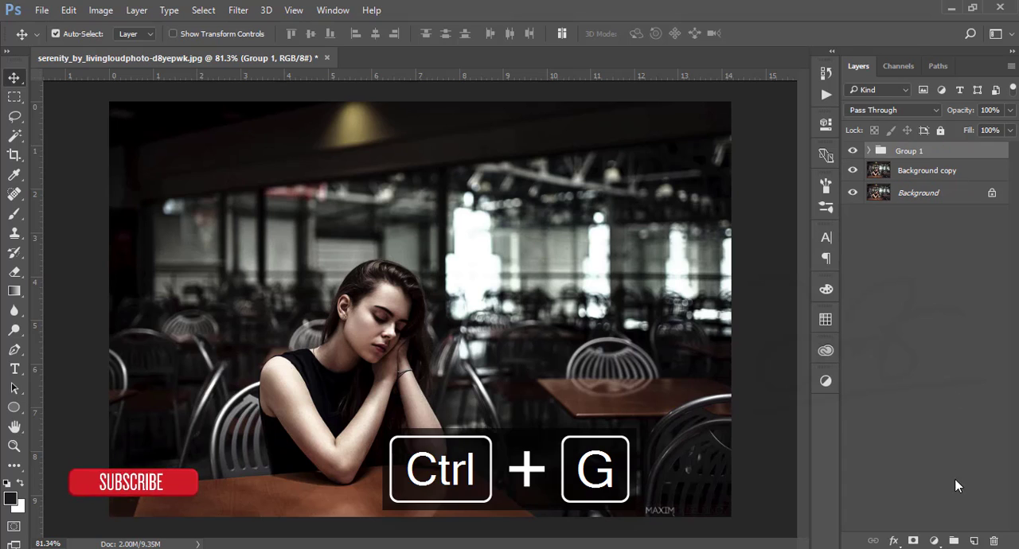
left_click(100, 9)
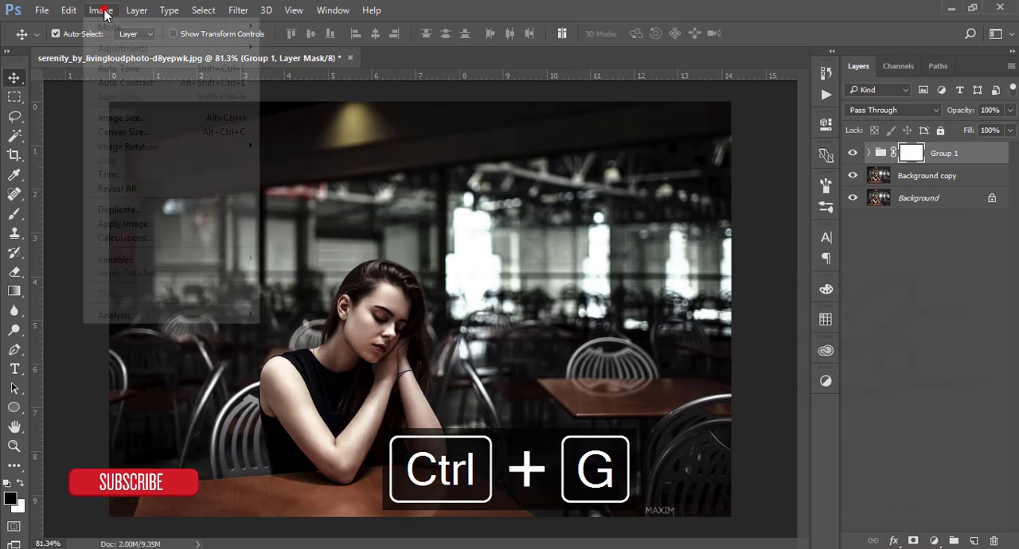
left_click(125, 224)
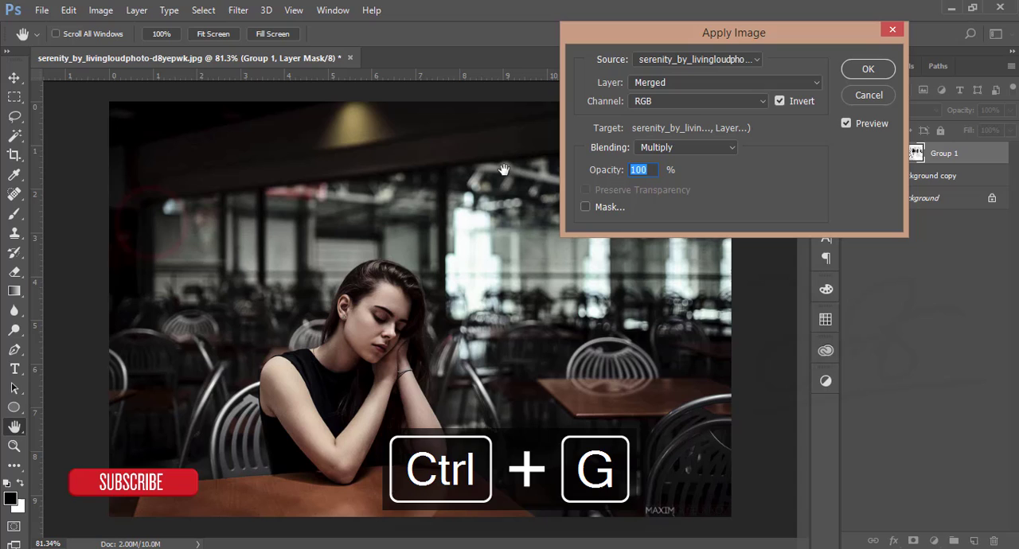
left_click(780, 101)
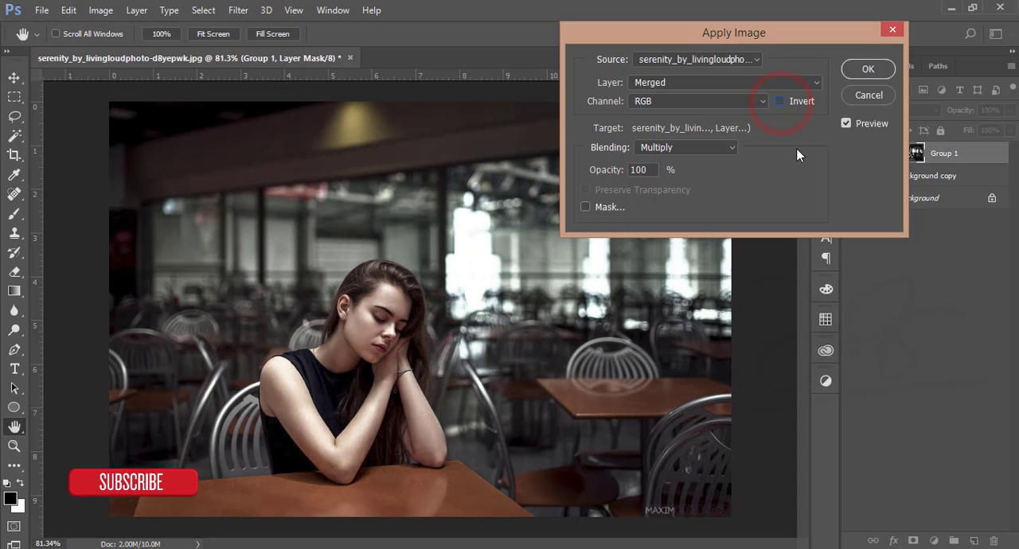
left_click(868, 68)
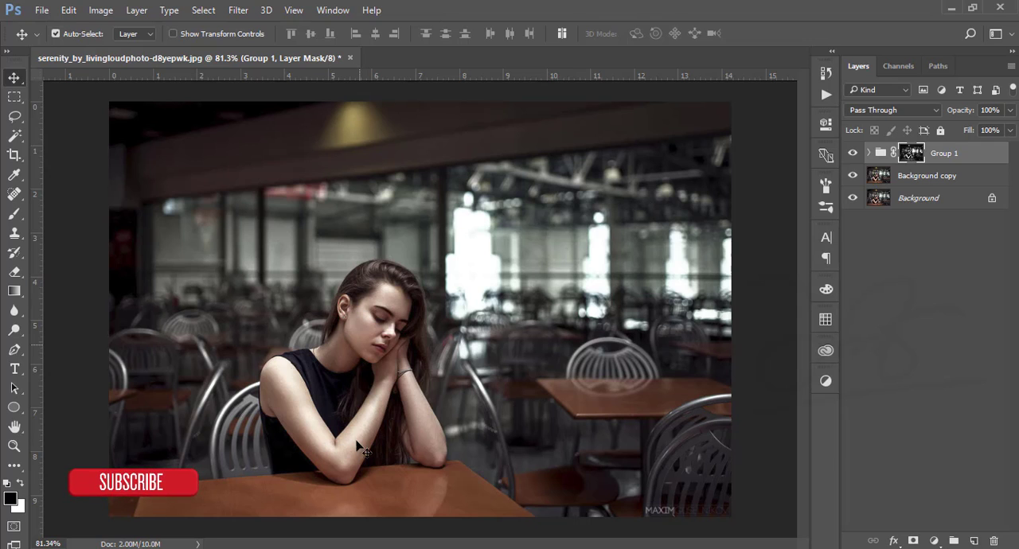
Step: Group the working layers into Group 2 and stamp a merged Layer 1 on top
left_click(852, 152)
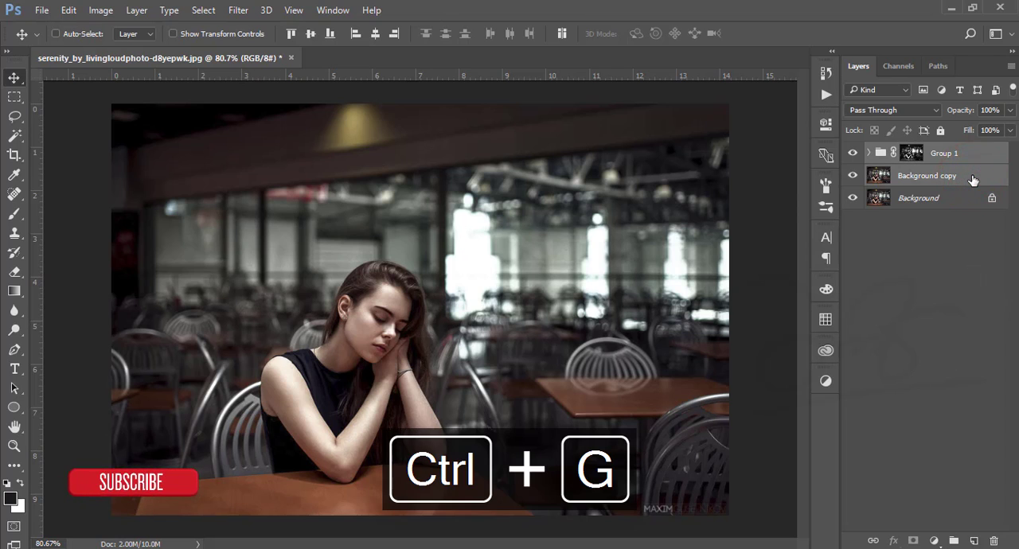
key("ctrl+shift+alt+e")
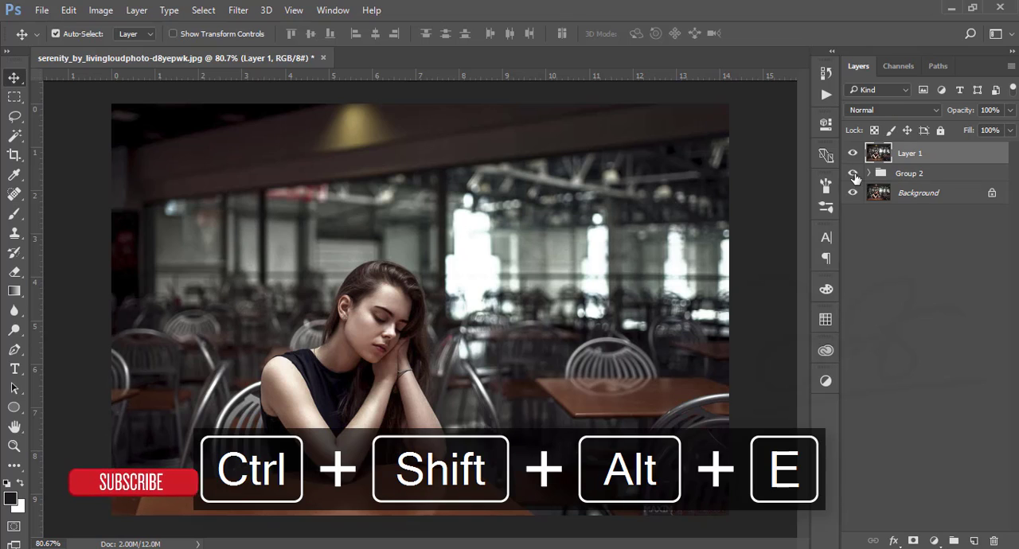
left_click(853, 172)
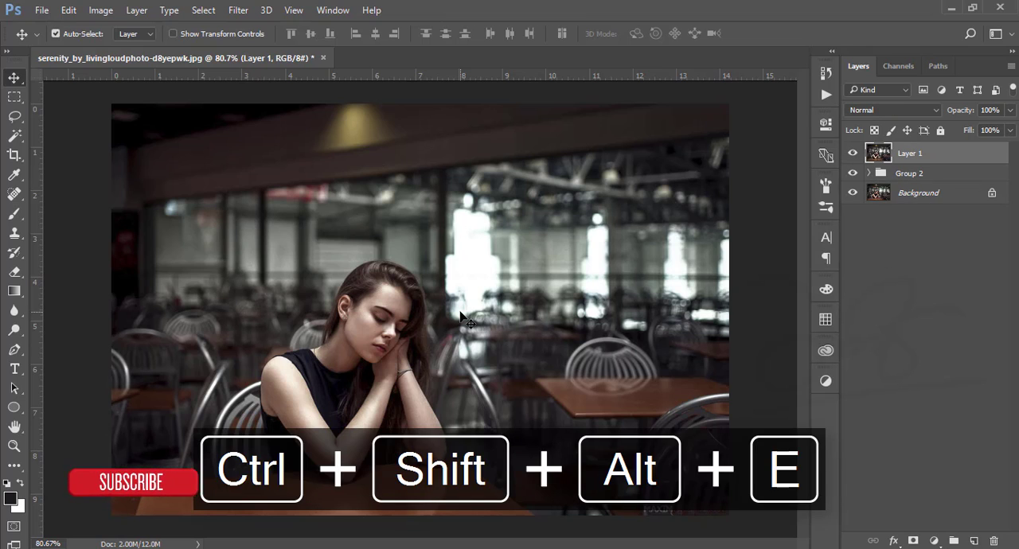
mouse_move(657, 293)
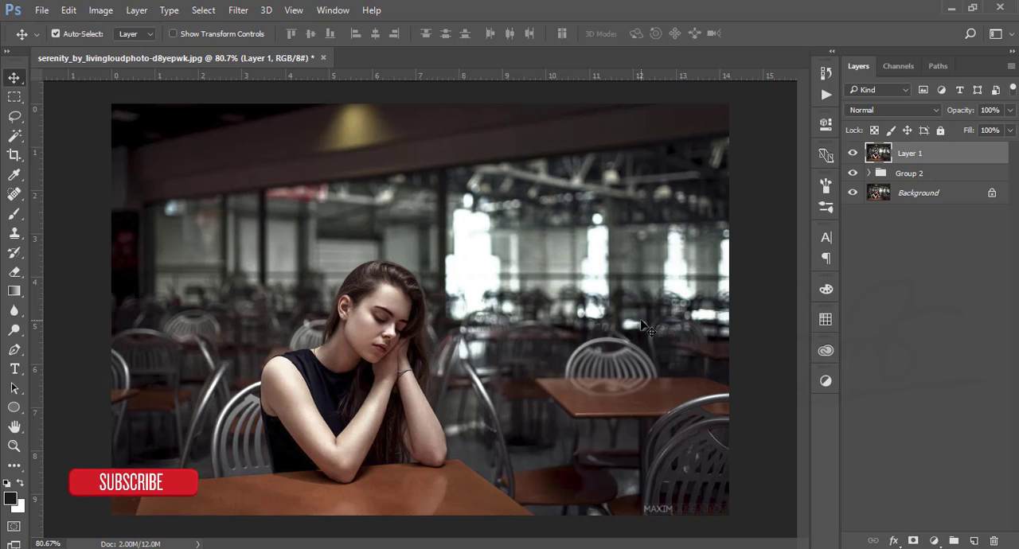
mouse_move(647, 326)
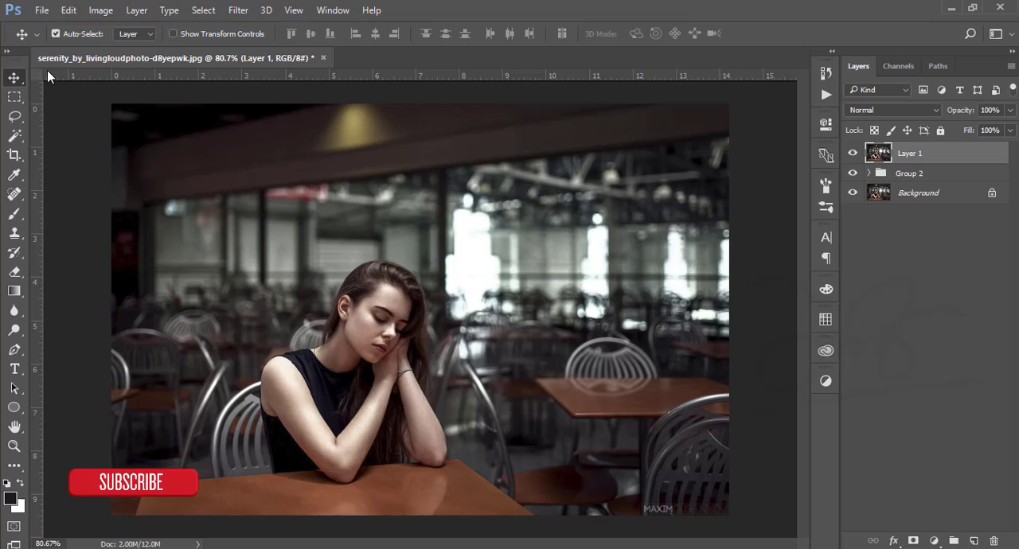
Step: Place Embedded the bokeh texture 1.jpg from the light_textures folder
left_click(41, 10)
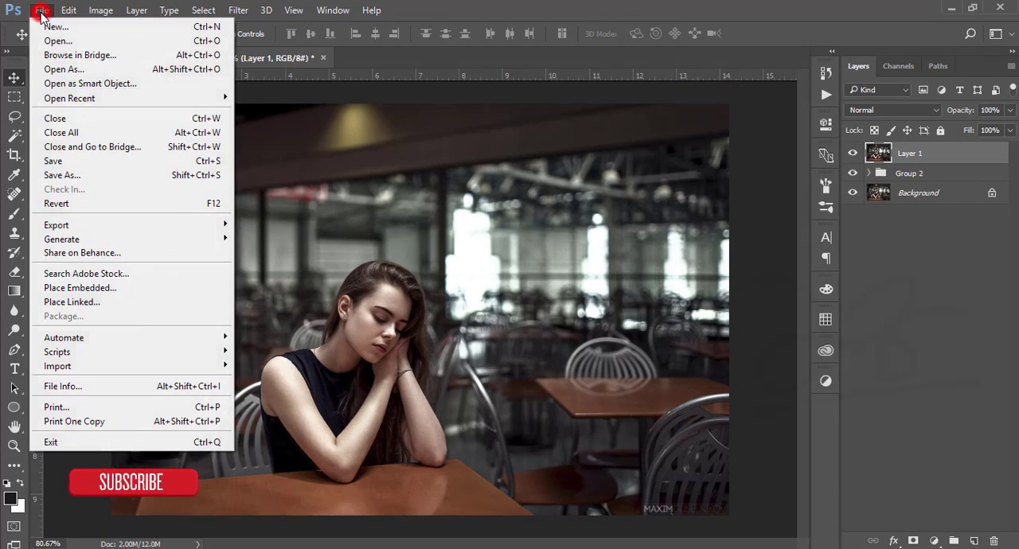
left_click(80, 287)
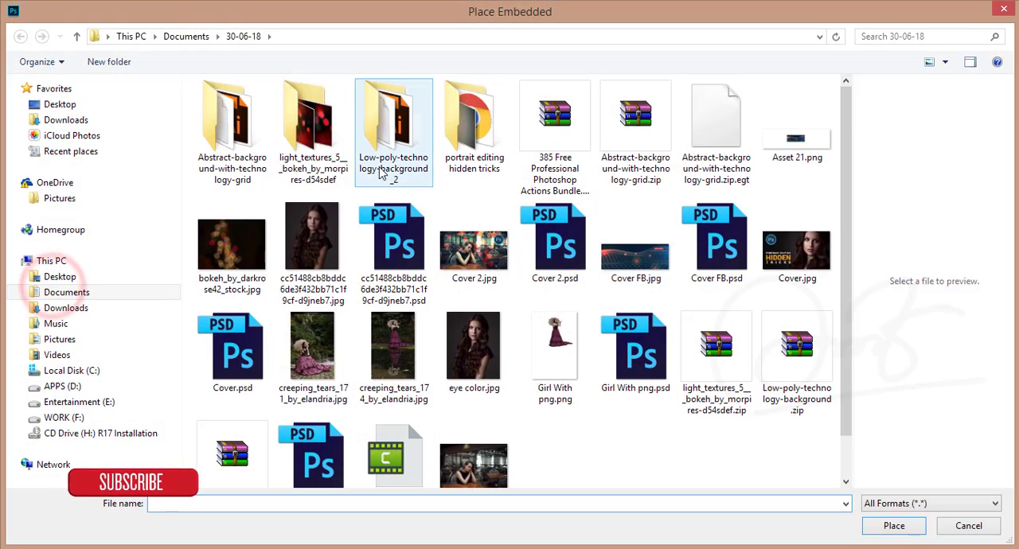
double_click(313, 119)
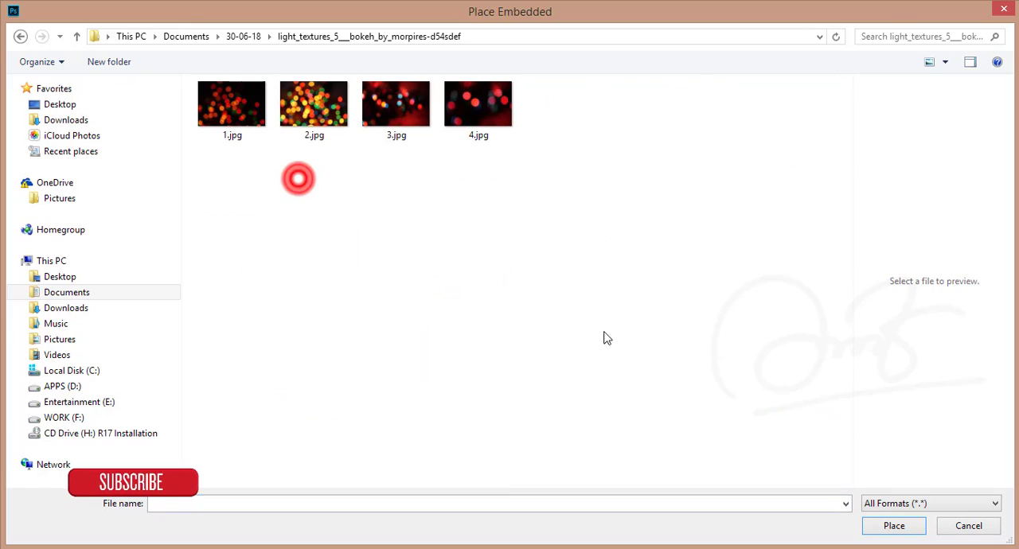
left_click(232, 104)
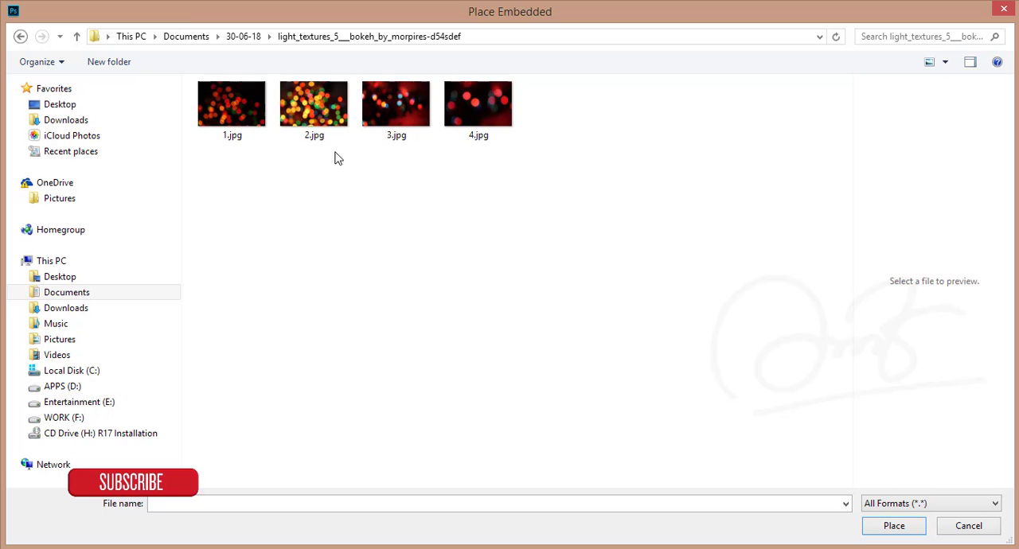
left_click(232, 103)
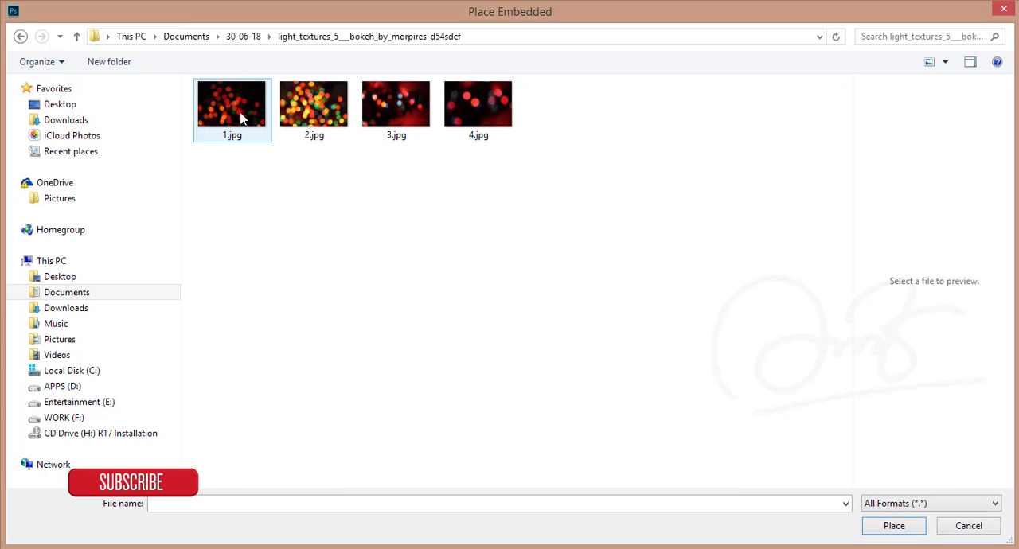
left_click(894, 525)
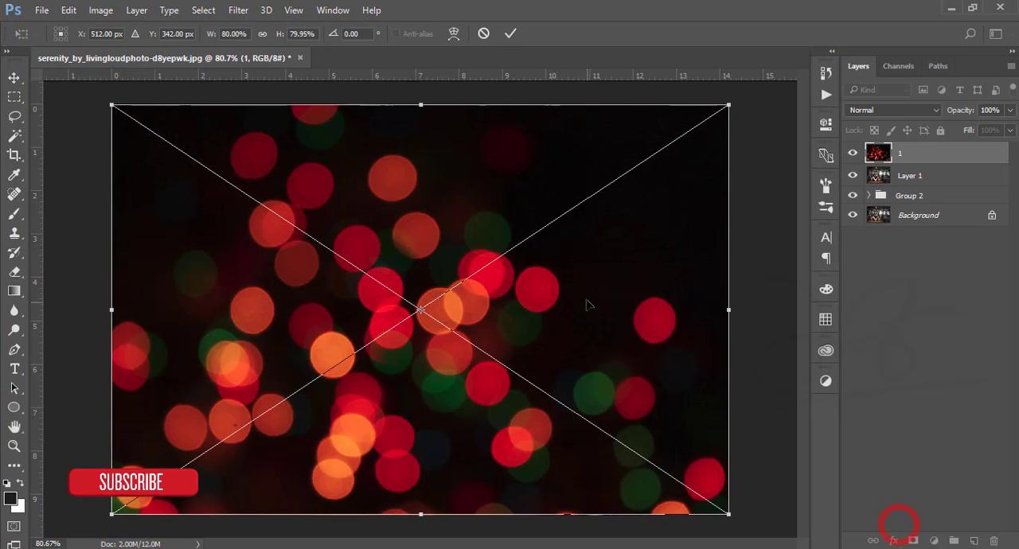
mouse_move(645, 443)
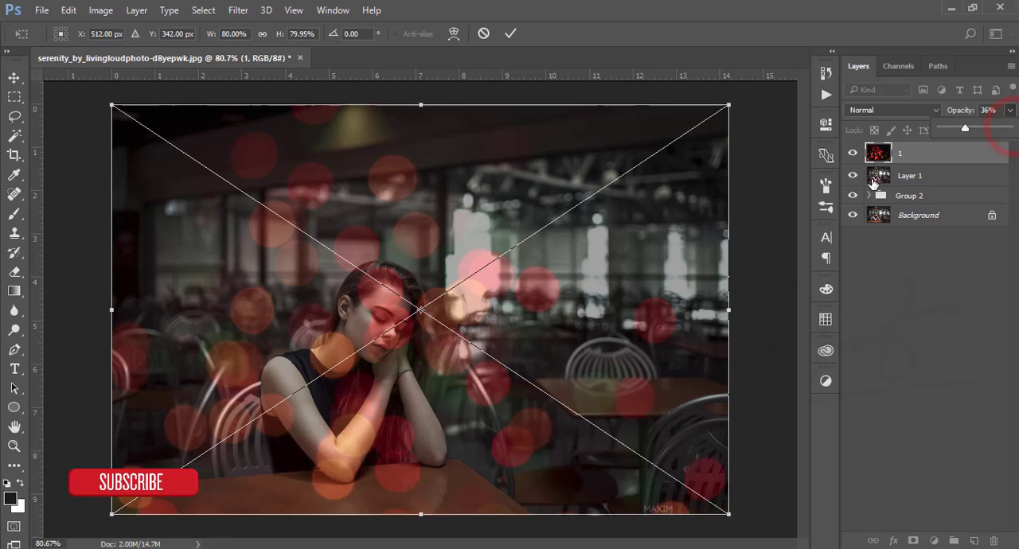
Step: Commit the bokeh placement and set layer 1 to Screen blending
right_click(530, 283)
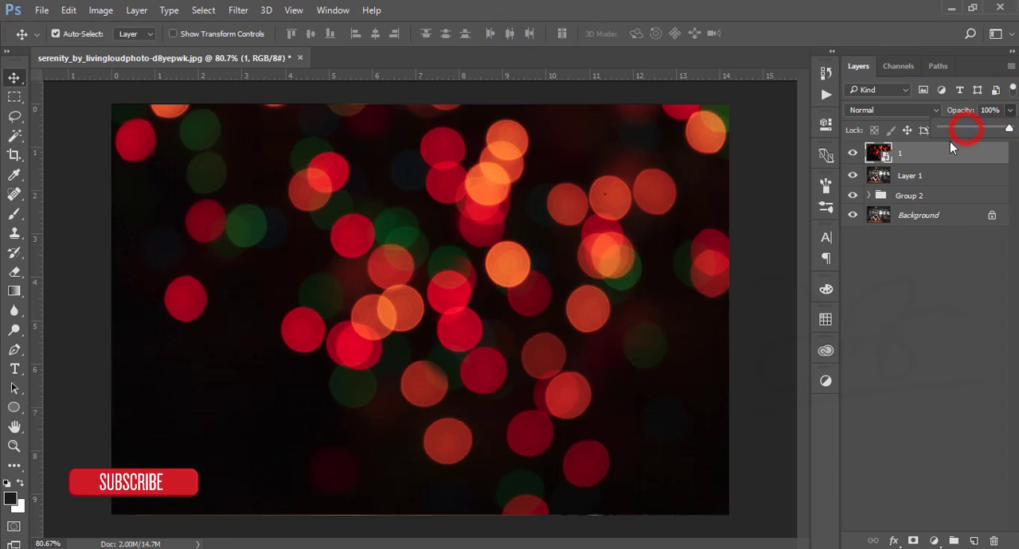
left_click(892, 109)
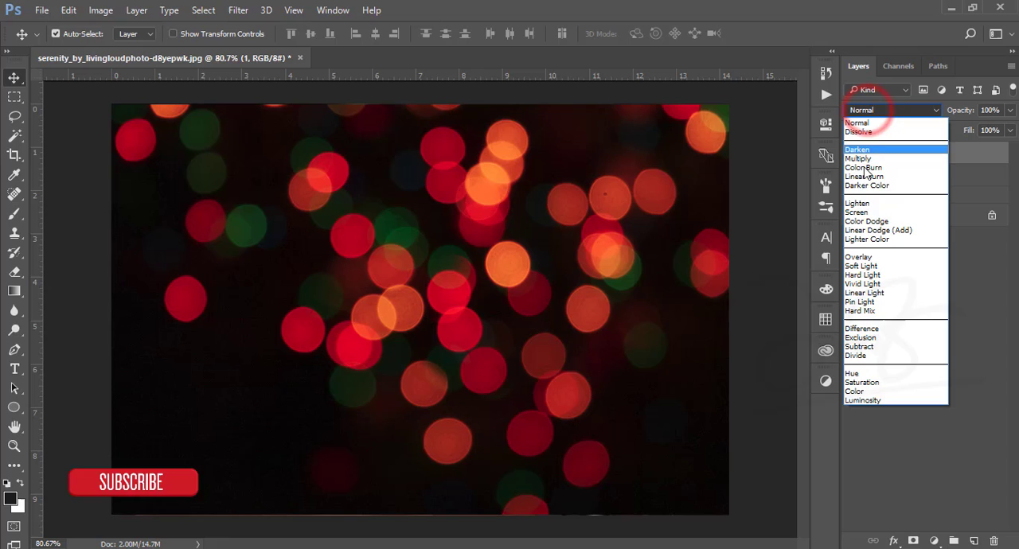
left_click(857, 203)
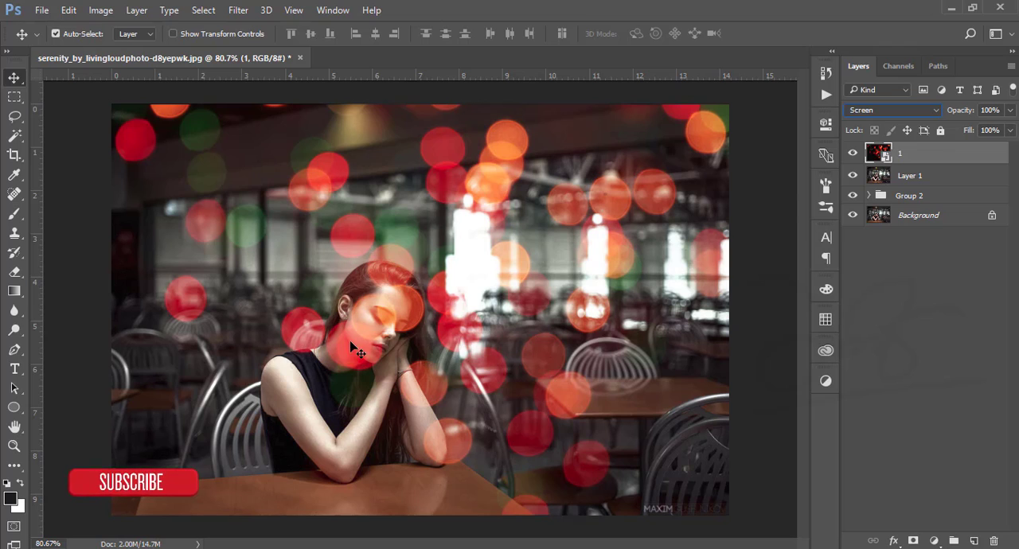
mouse_move(394, 329)
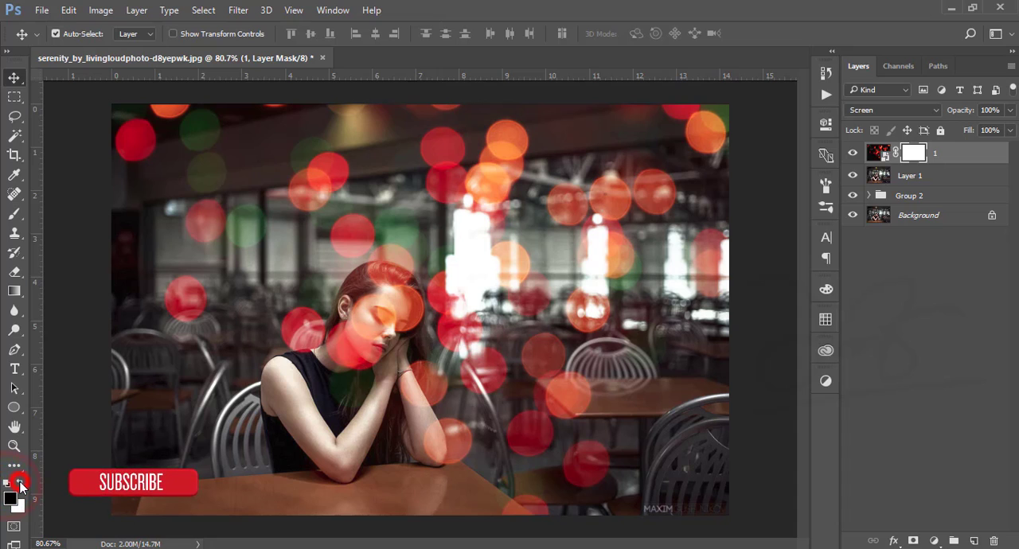
Step: Paint black on the bokeh mask over the woman's face and arms
left_click(15, 213)
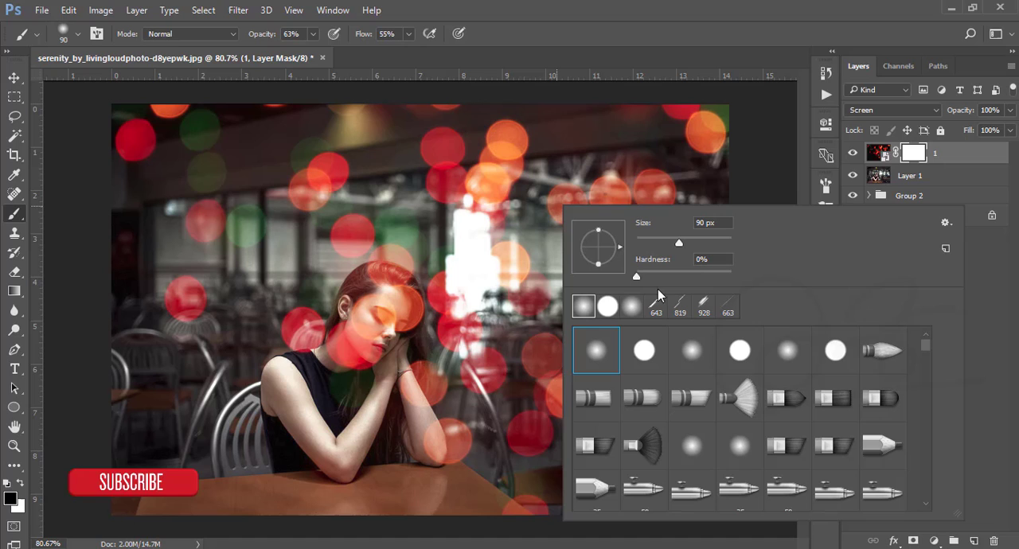
mouse_move(688, 54)
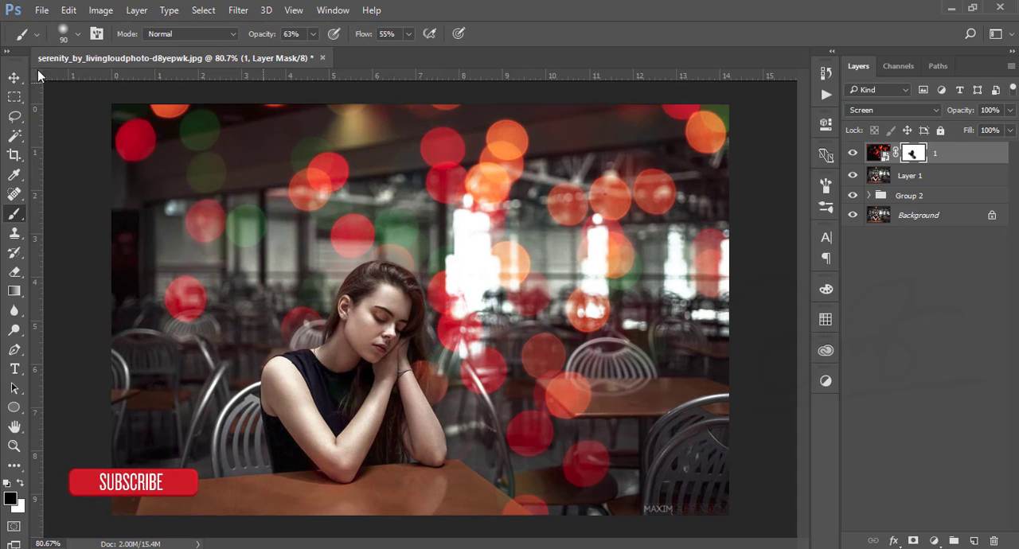
left_click(14, 77)
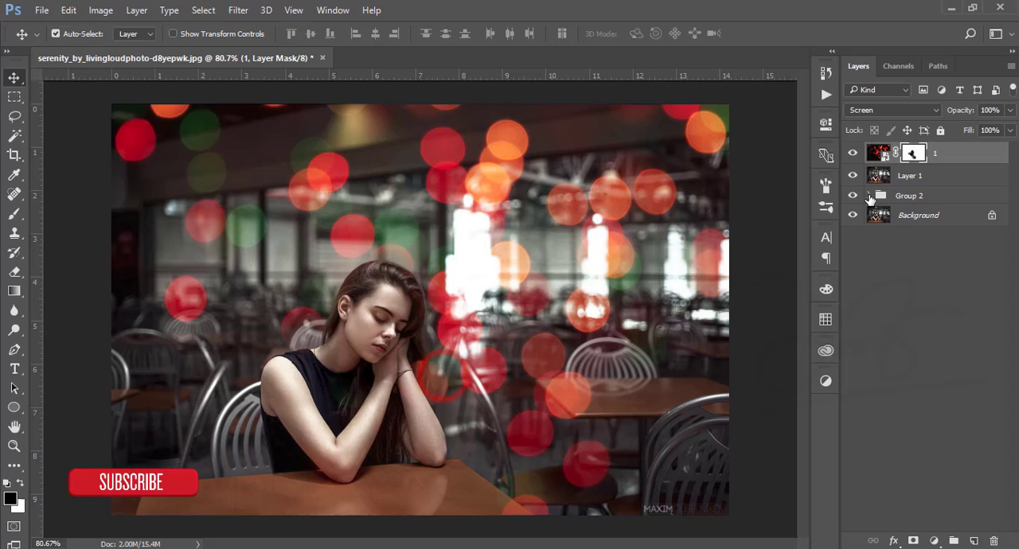
Step: Hide Group 2 and Background, trace the tabletop with the Pen, and make a 0-feather selection
left_click(910, 175)
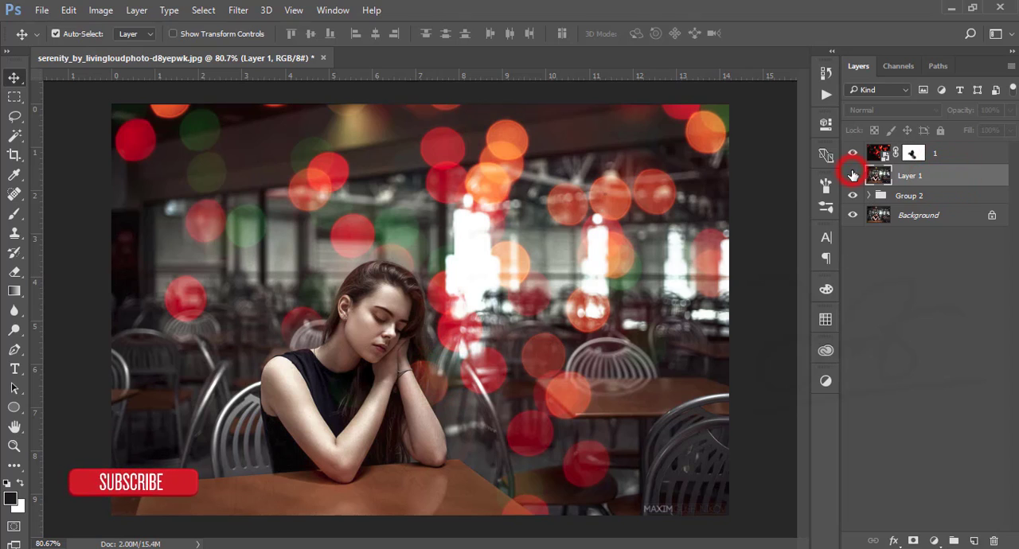
left_click(853, 195)
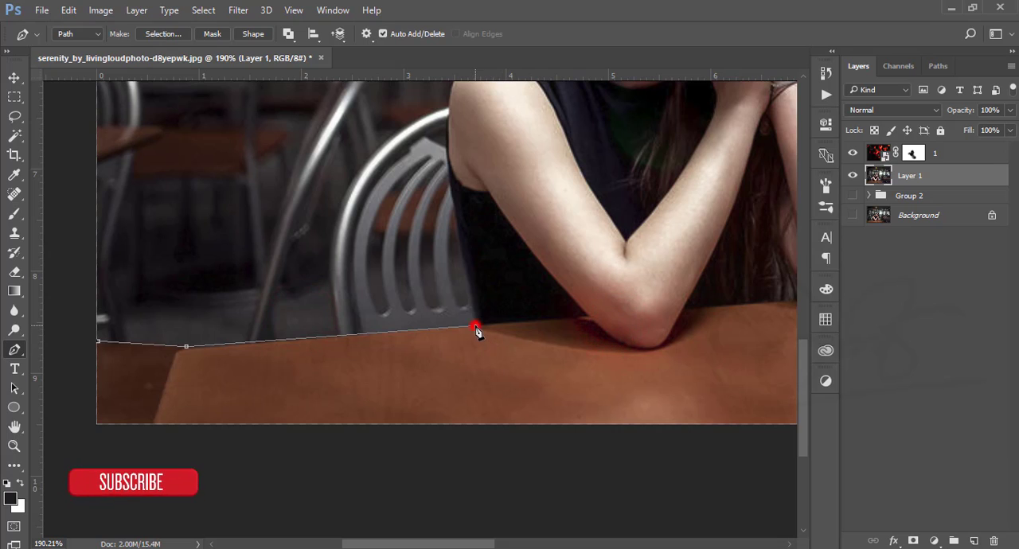
left_click(586, 318)
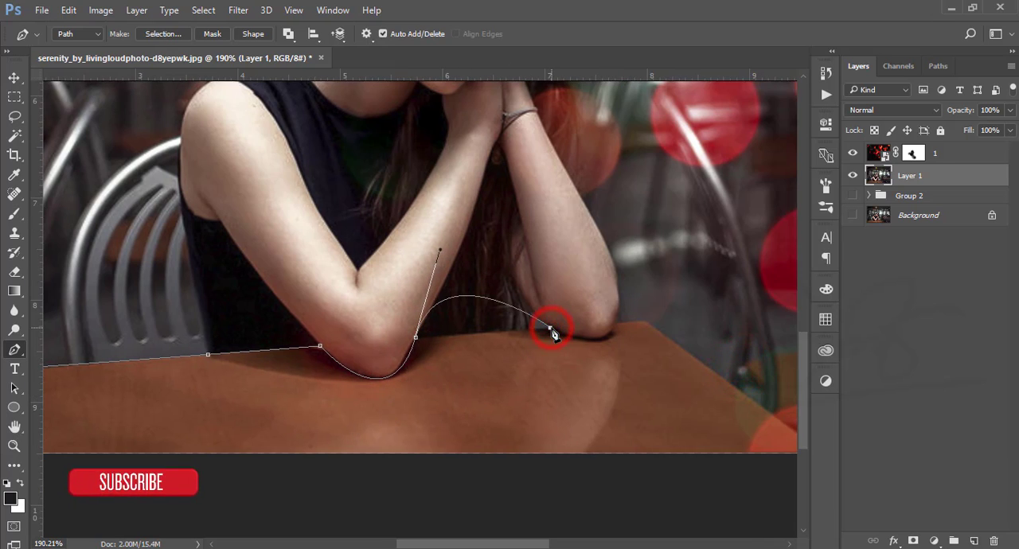
key("ctrl+z")
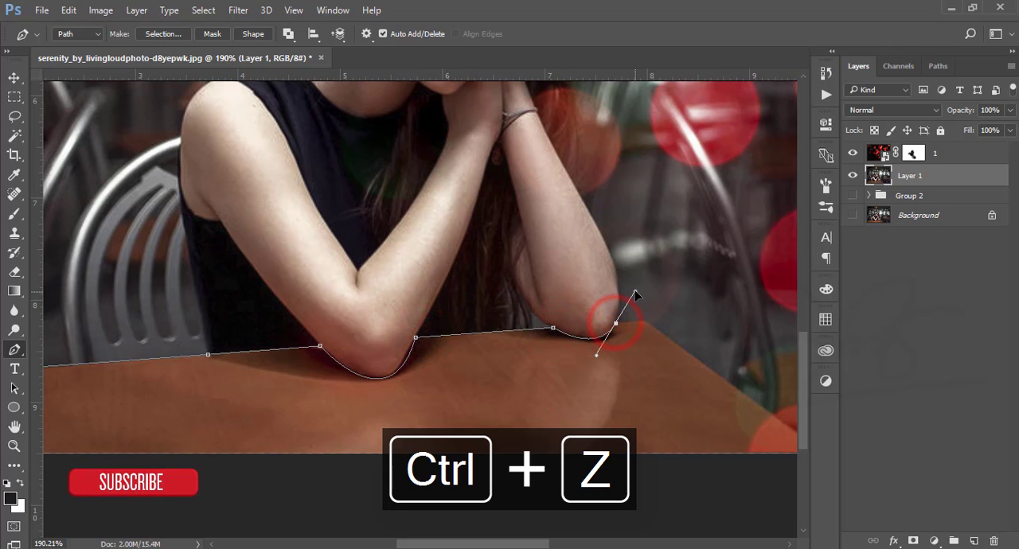
key("ctrl+z")
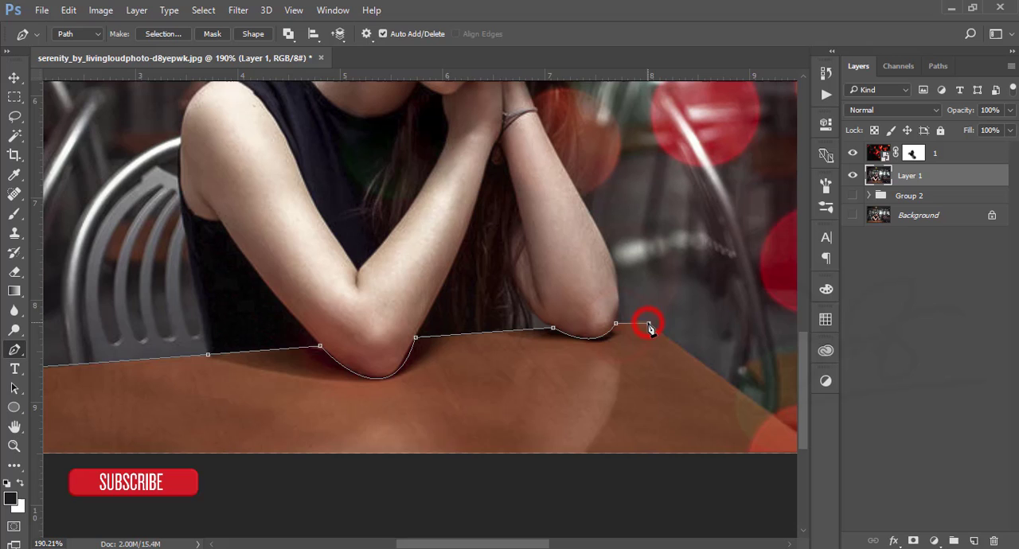
key("ctrl+alt+z")
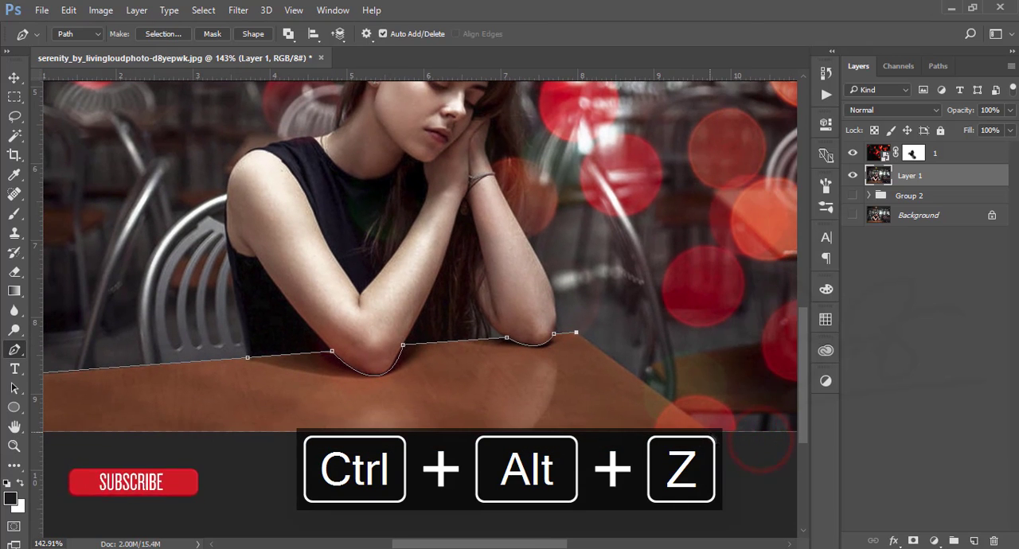
key("ctrl+alt+z")
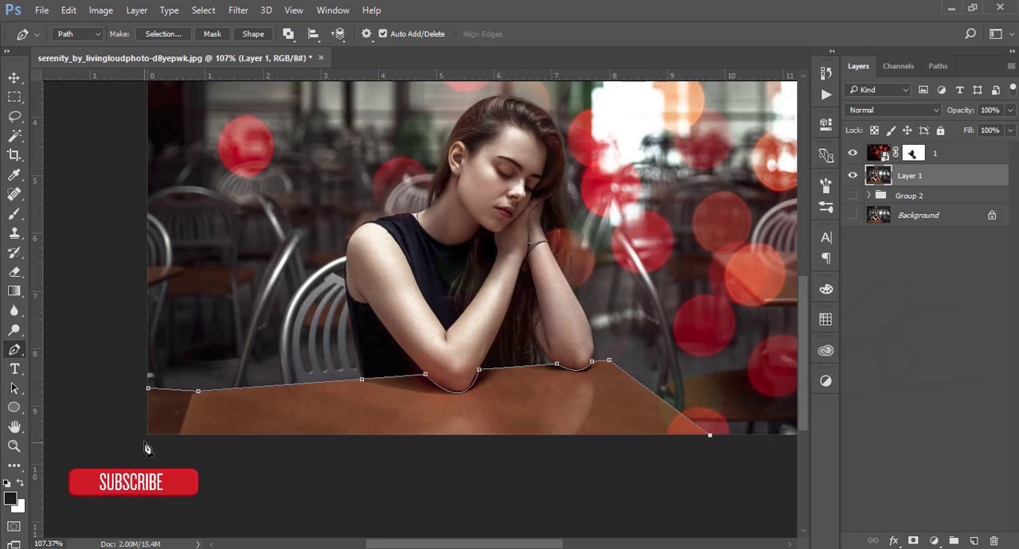
left_click(148, 389)
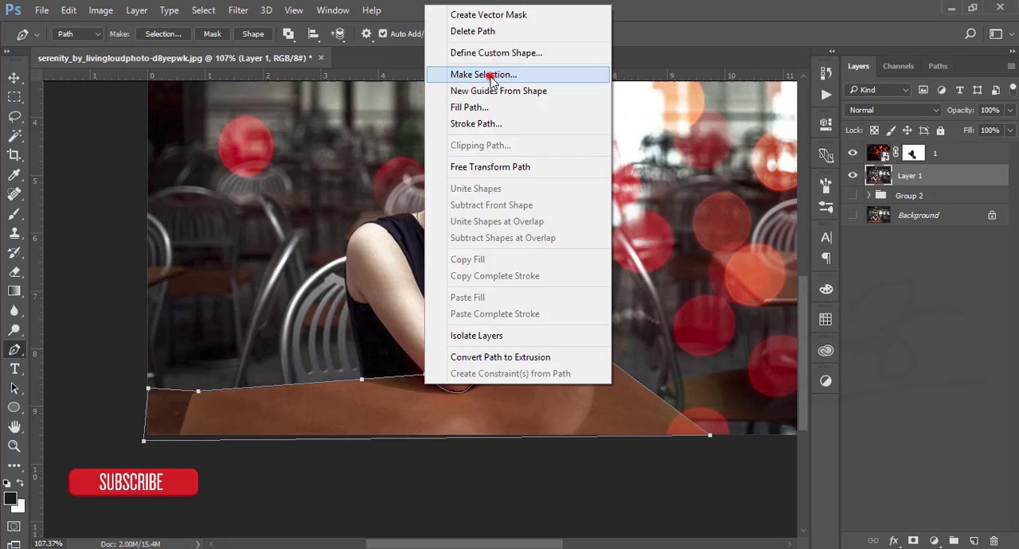
left_click(483, 74)
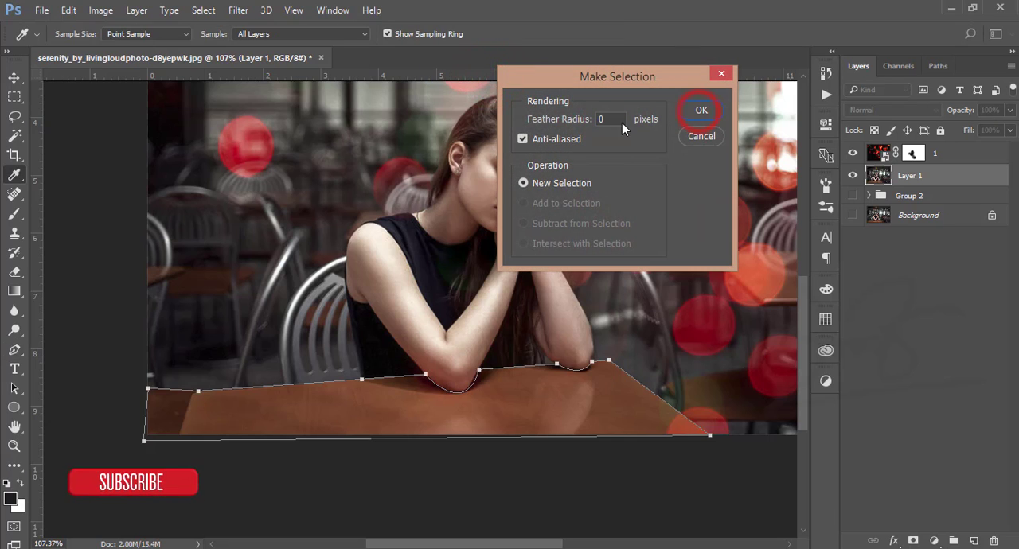
left_click(700, 109)
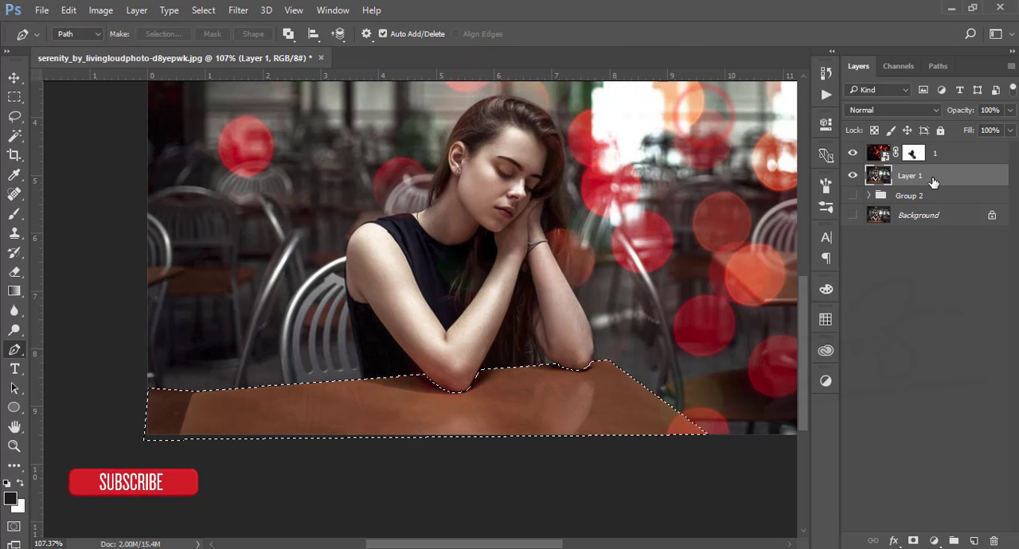
Step: Copy the tabletop selection to Layer 2 and check it by toggling the photo layer
key("ctrl+j")
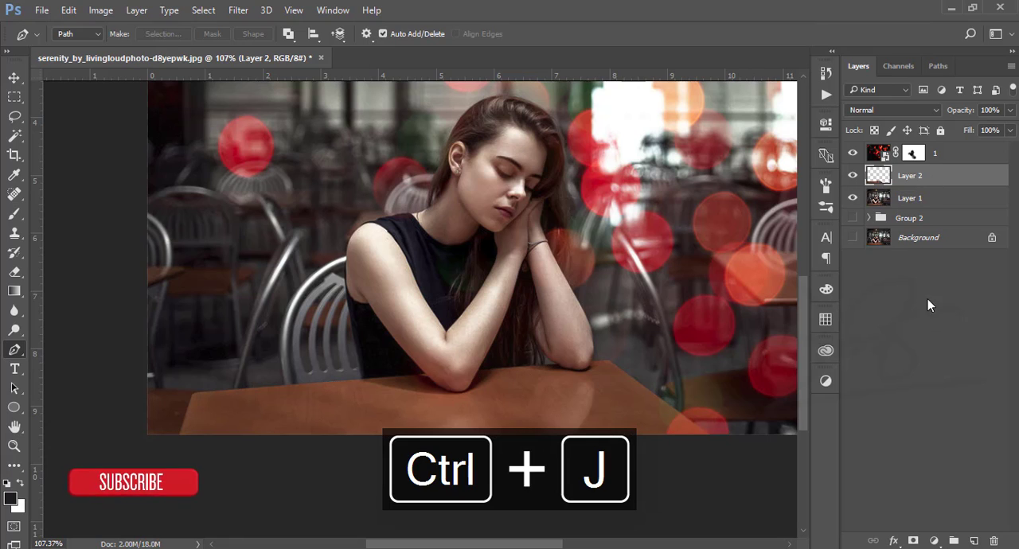
left_click(853, 175)
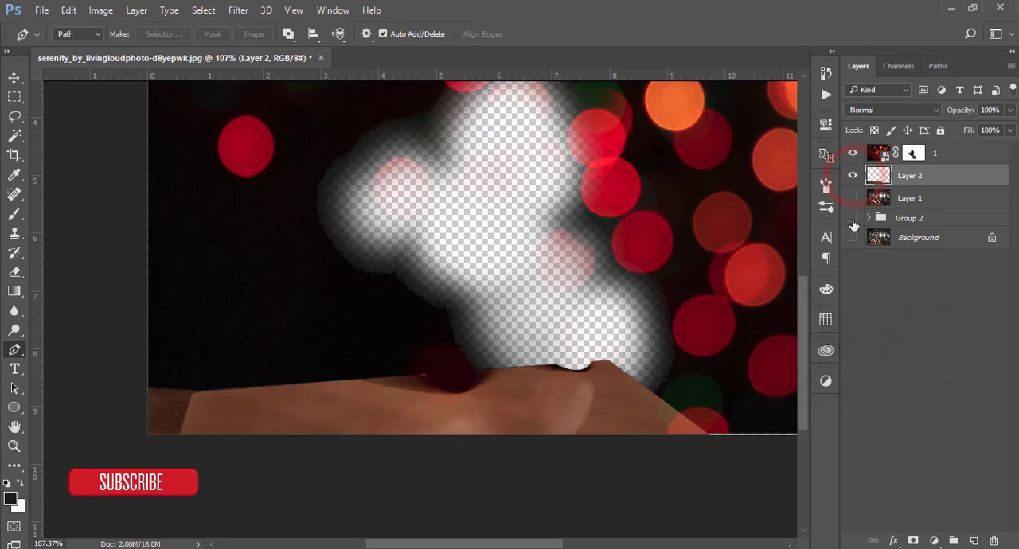
left_click(852, 198)
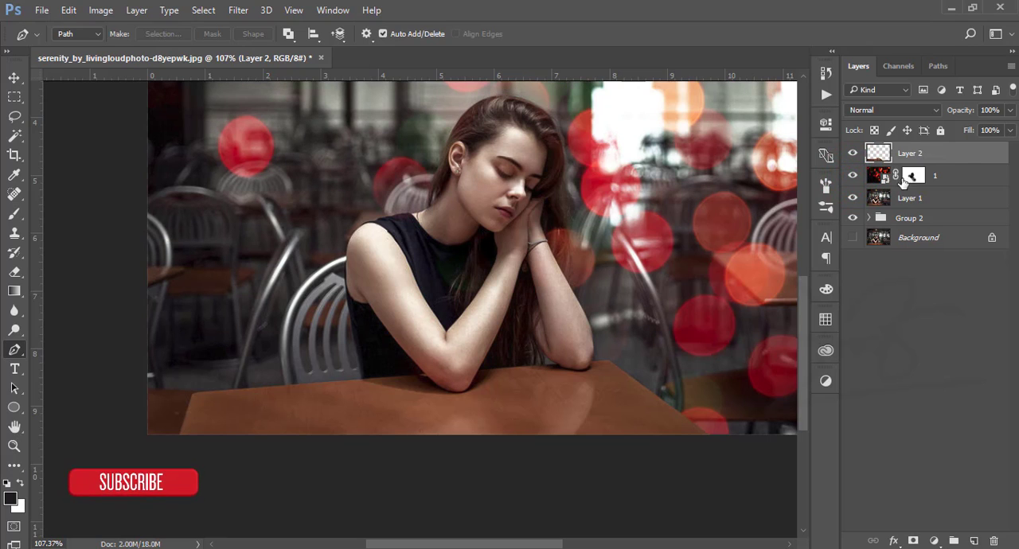
Step: Place a second bokeh image over the tabletop, blended with Screen at 30% opacity
left_click(41, 9)
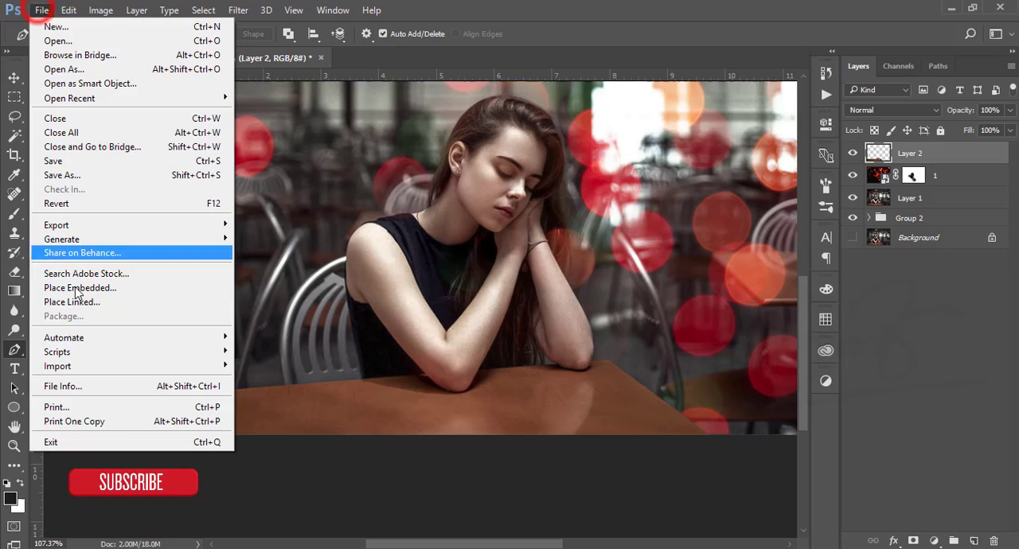
left_click(80, 288)
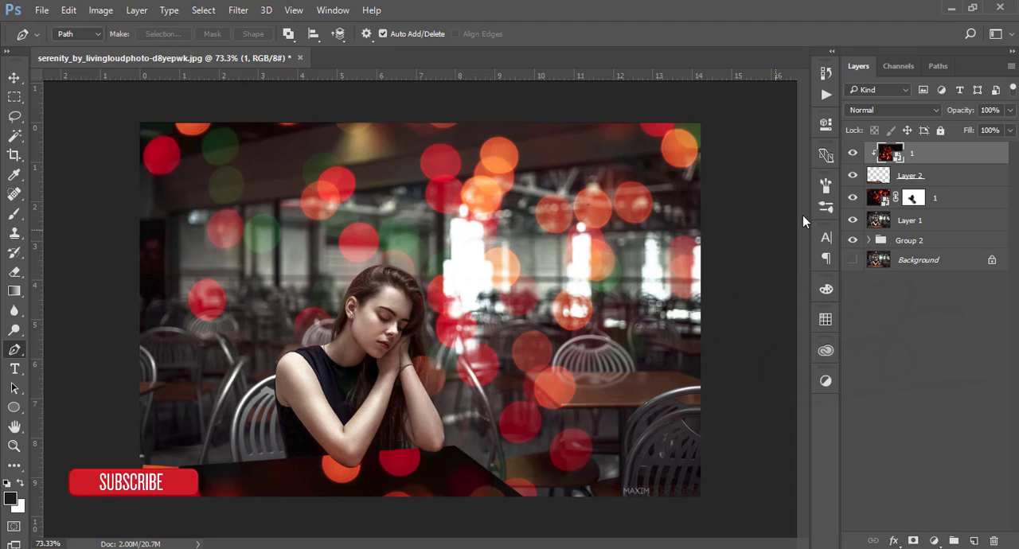
left_click(891, 109)
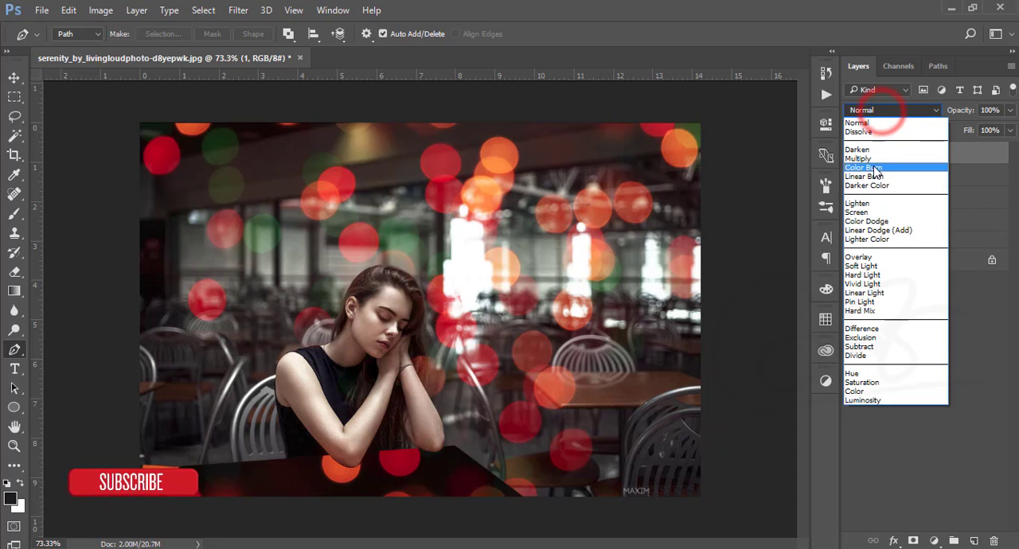
left_click(857, 212)
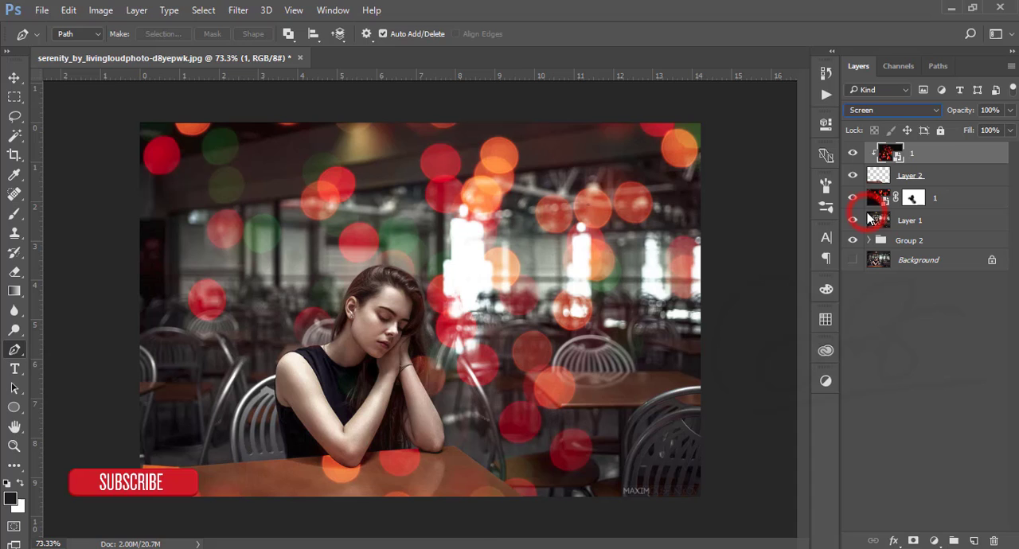
key("ctrl+t")
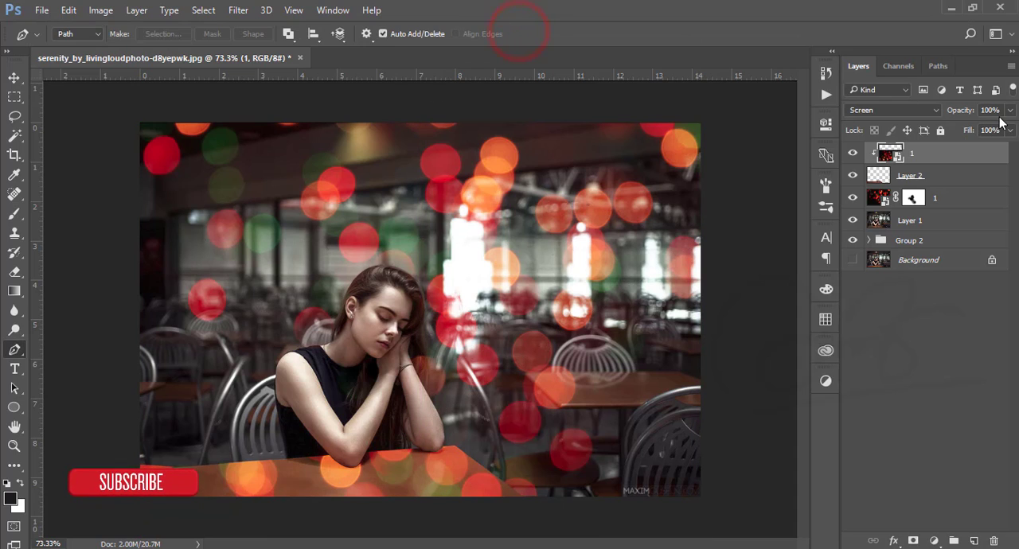
left_click_drag(992, 110, 968, 130)
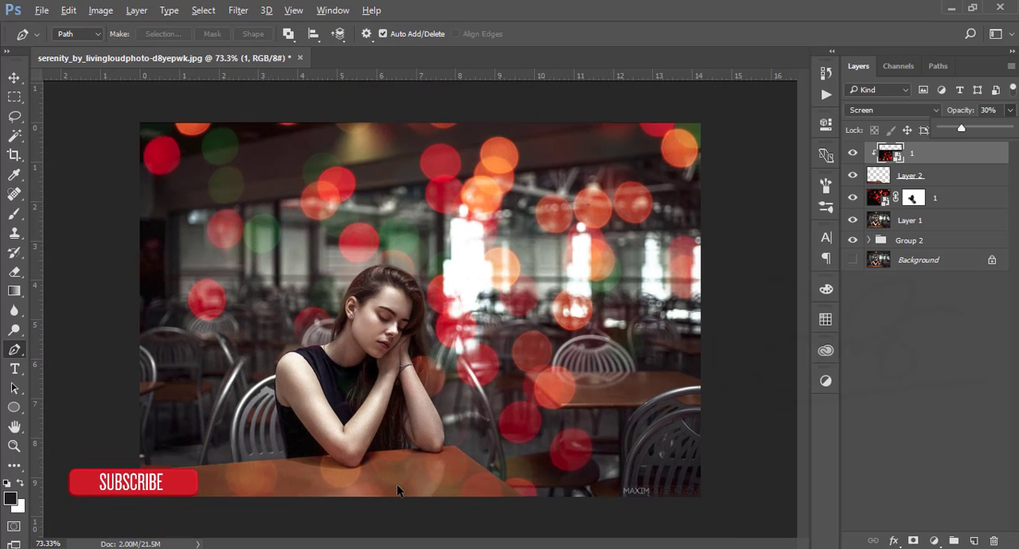
mouse_move(22, 93)
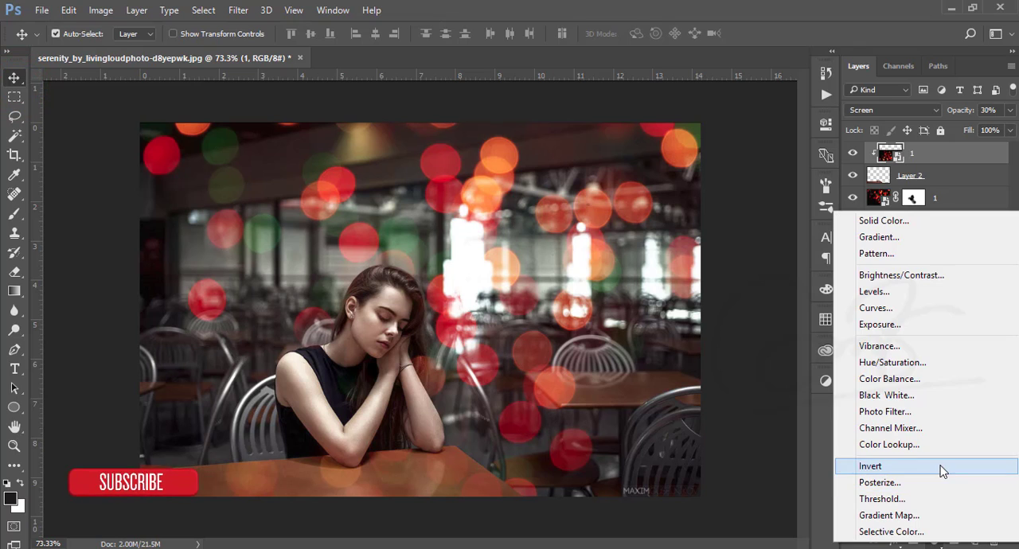
Step: Add a Color Lookup adjustment using the HorrorBlue lookup for a teal grade
left_click(889, 444)
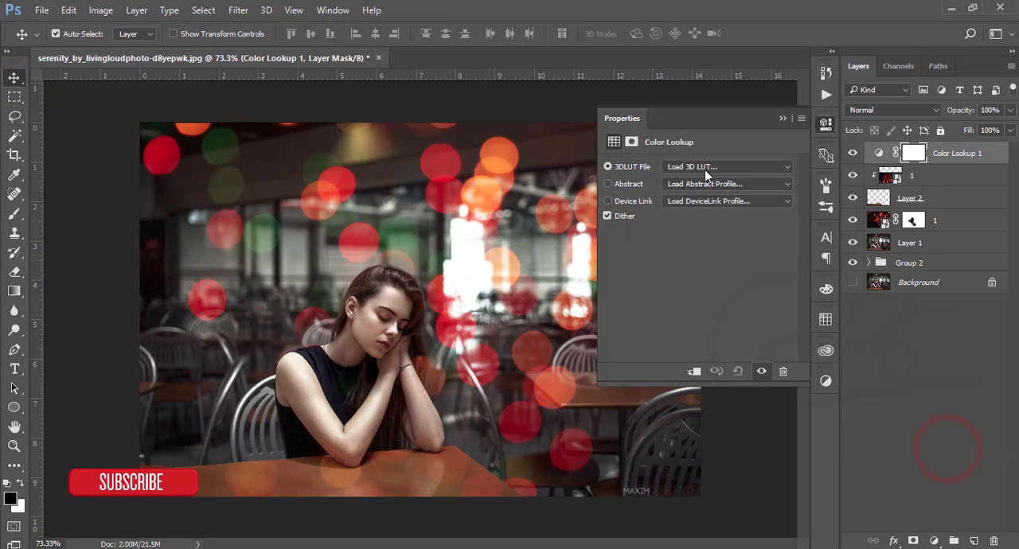
left_click(725, 166)
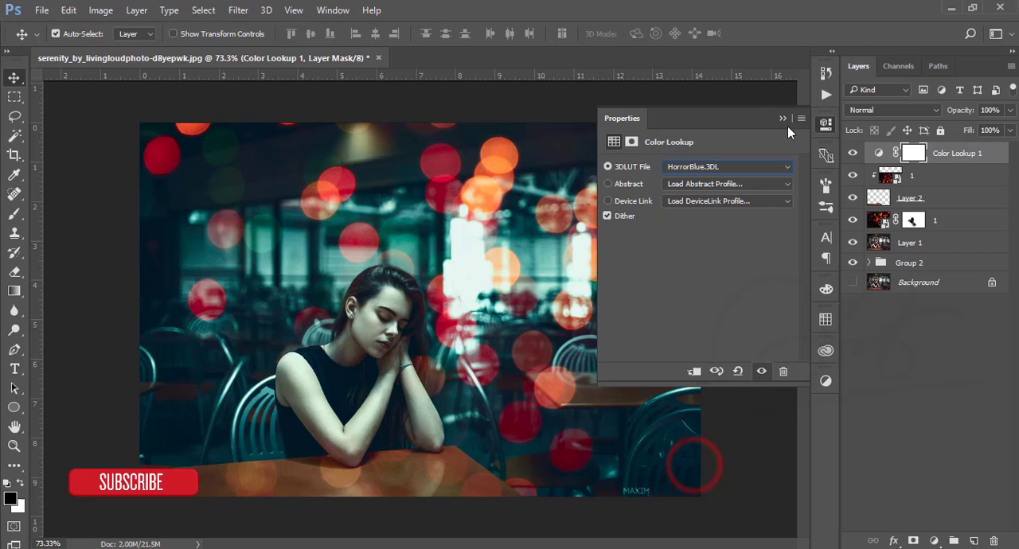
left_click(782, 118)
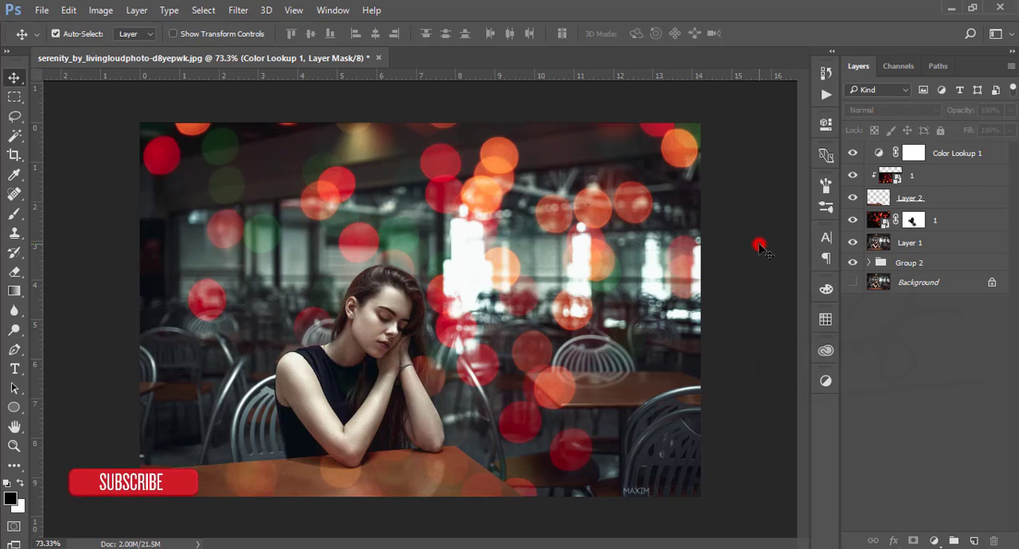
Step: Group the layers from Color Lookup 1 down to Group 2 with Ctrl+G
left_click(14, 78)
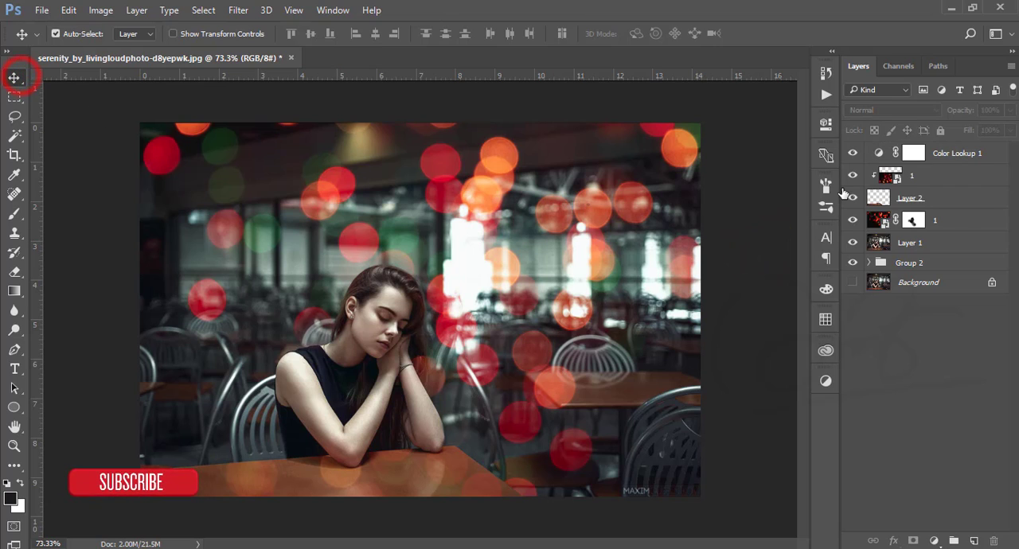
left_click(942, 263)
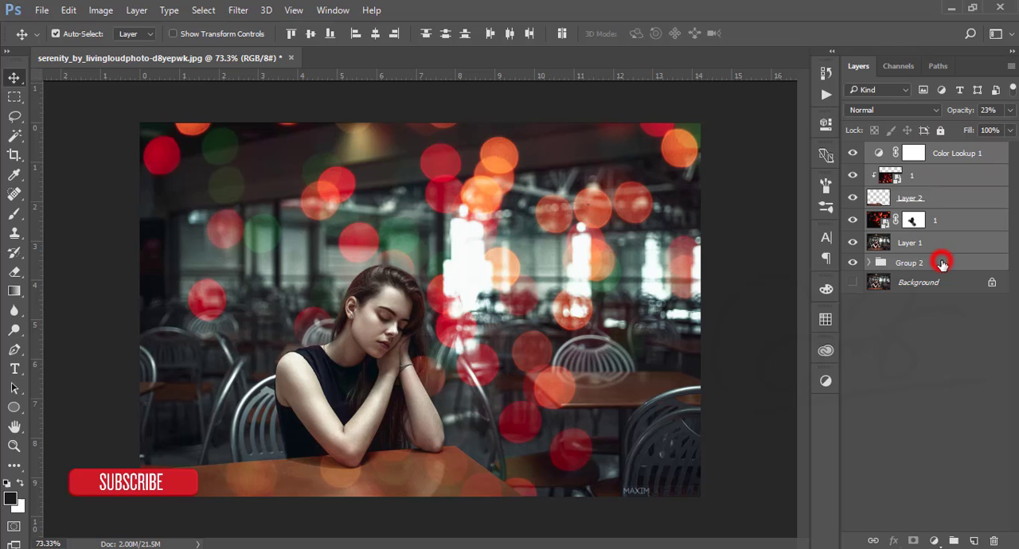
key("ctrl+g")
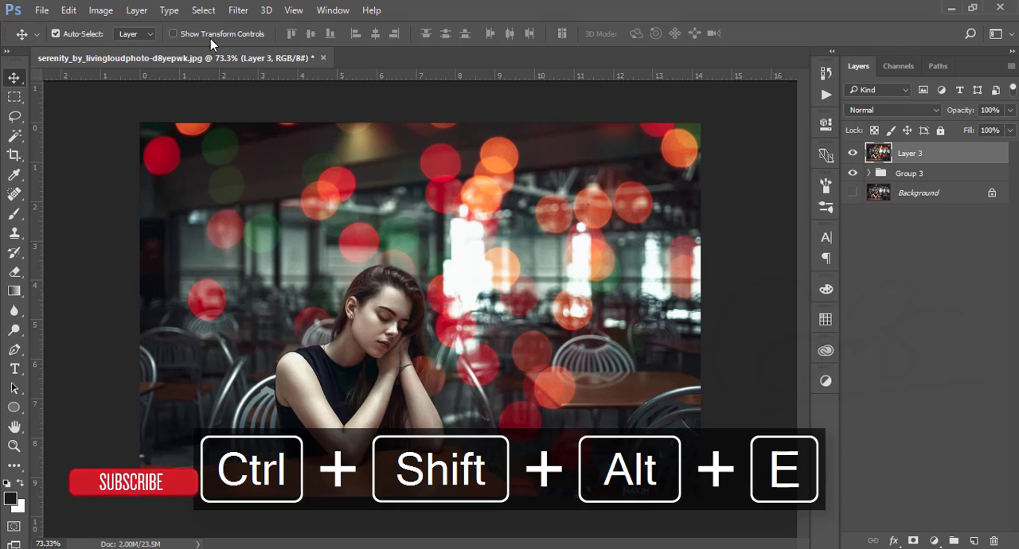
left_click(238, 10)
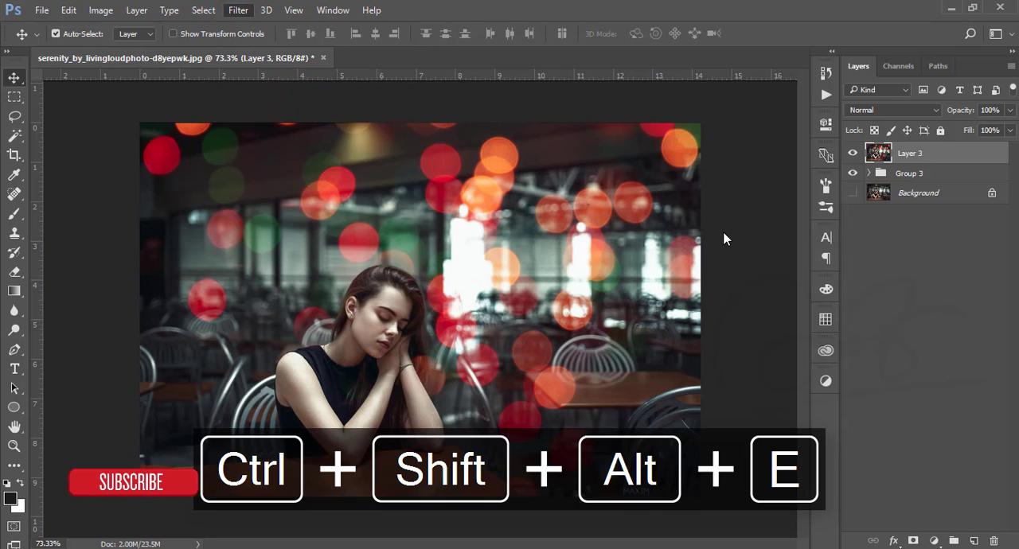
Step: Apply Camera Raw Filter to Layer 3 with blue primary hue -42 and green +20
left_click(238, 10)
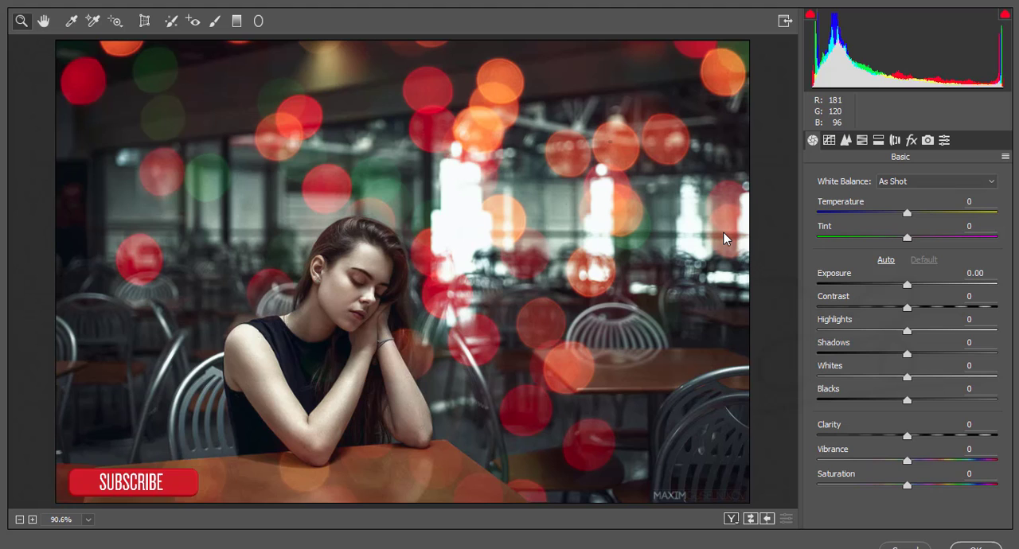
mouse_move(927, 154)
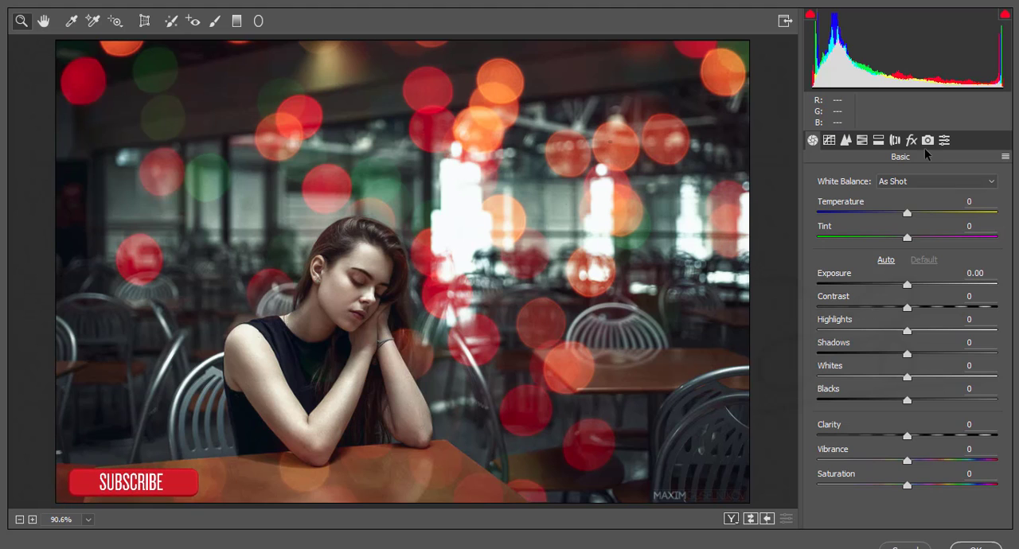
left_click_drag(906, 420, 866, 420)
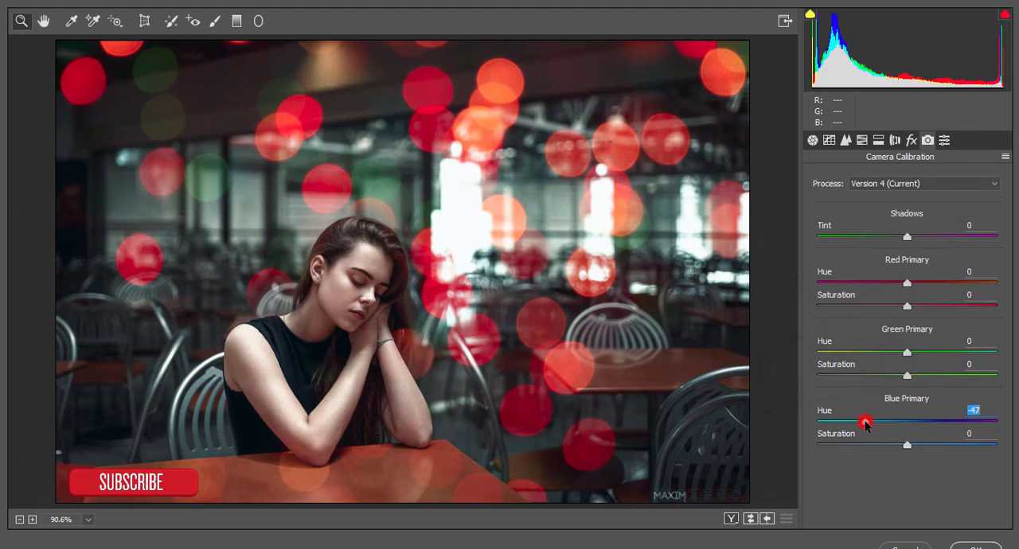
left_click_drag(867, 422, 869, 422)
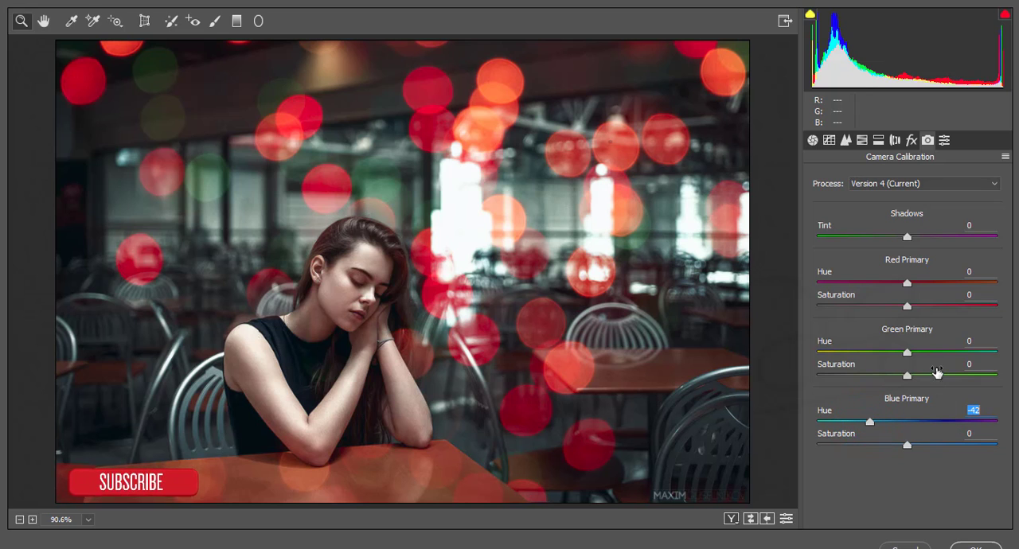
left_click_drag(906, 352, 936, 352)
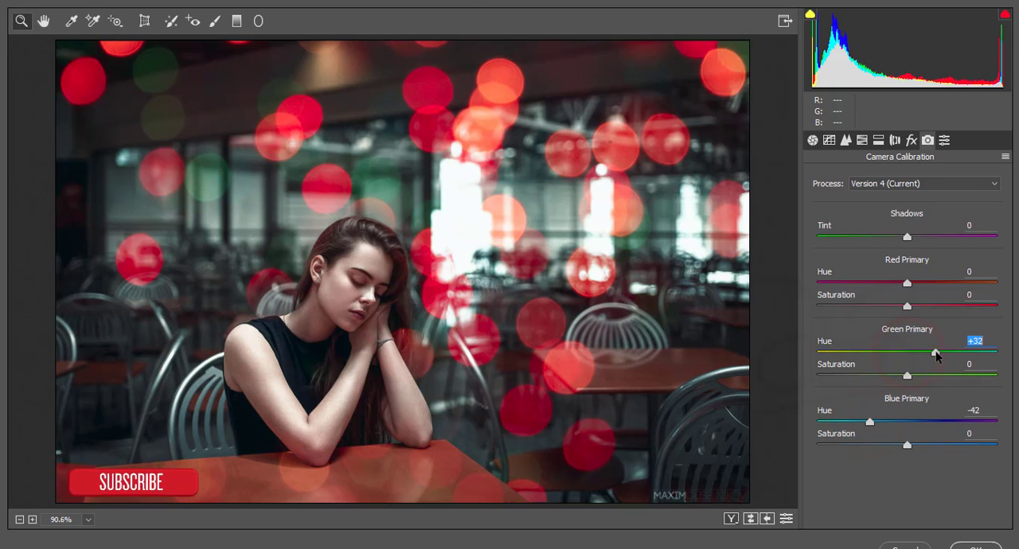
left_click_drag(936, 352, 925, 352)
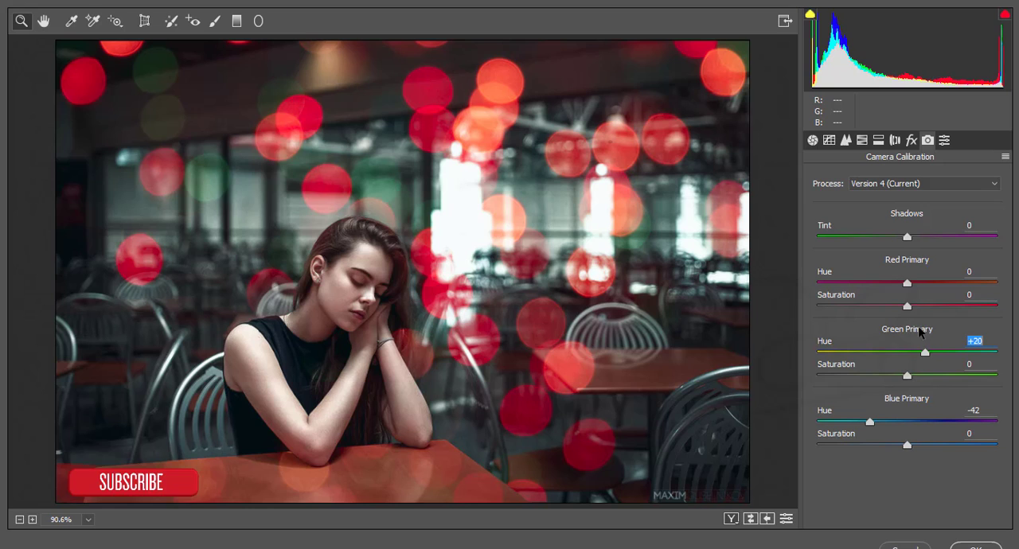
Step: Set the red primary hue to +24 and slightly raise the primary saturations
left_click_drag(906, 283, 930, 283)
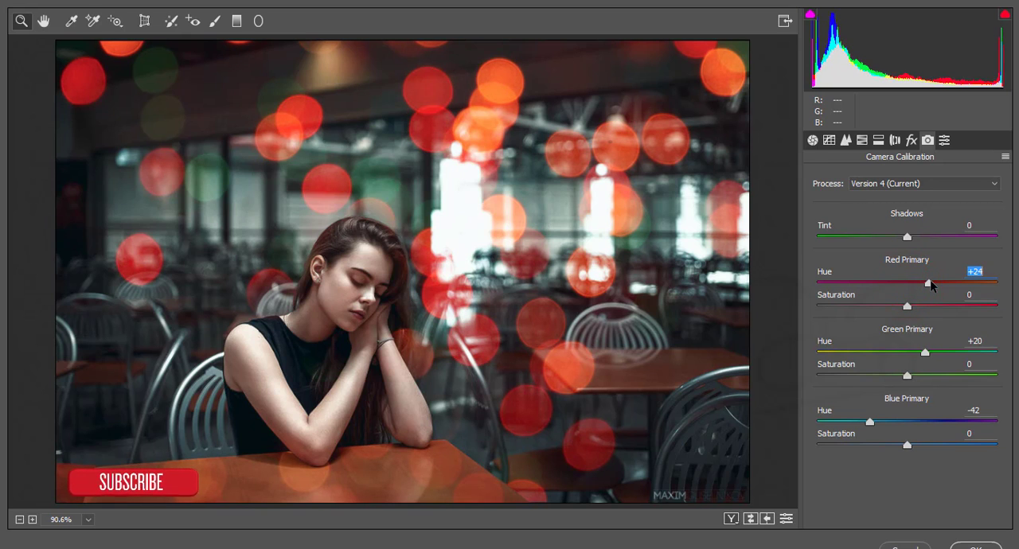
left_click(978, 341)
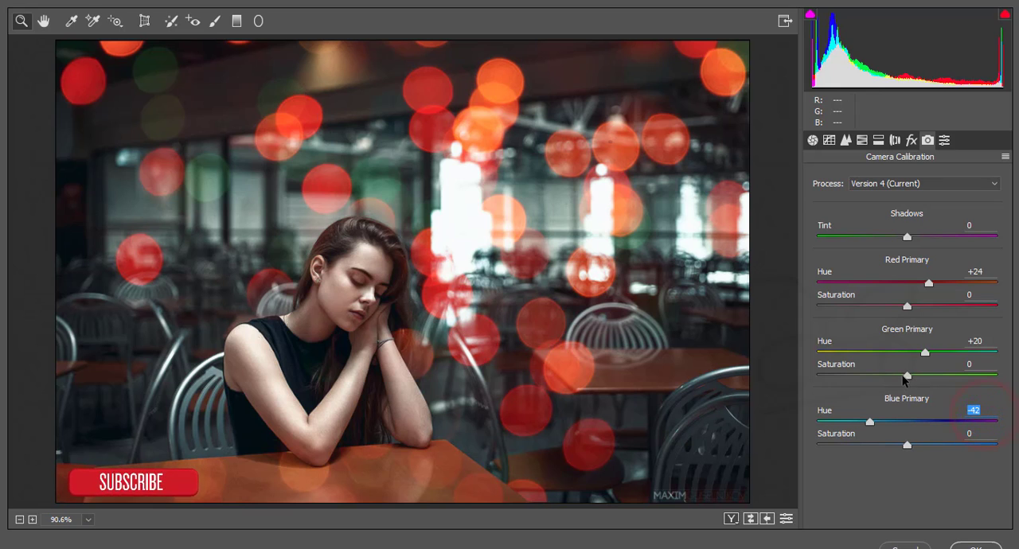
left_click_drag(906, 377, 910, 377)
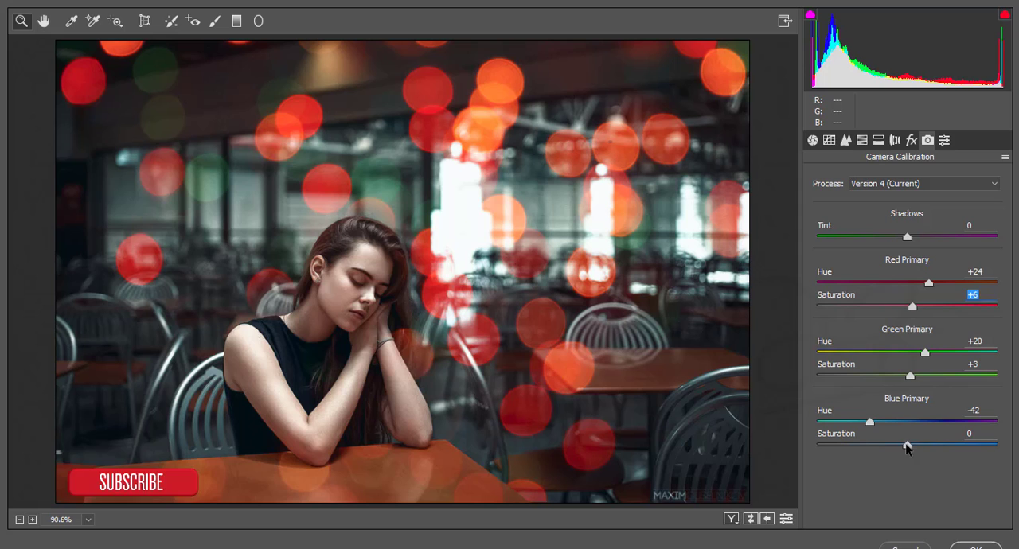
left_click(862, 140)
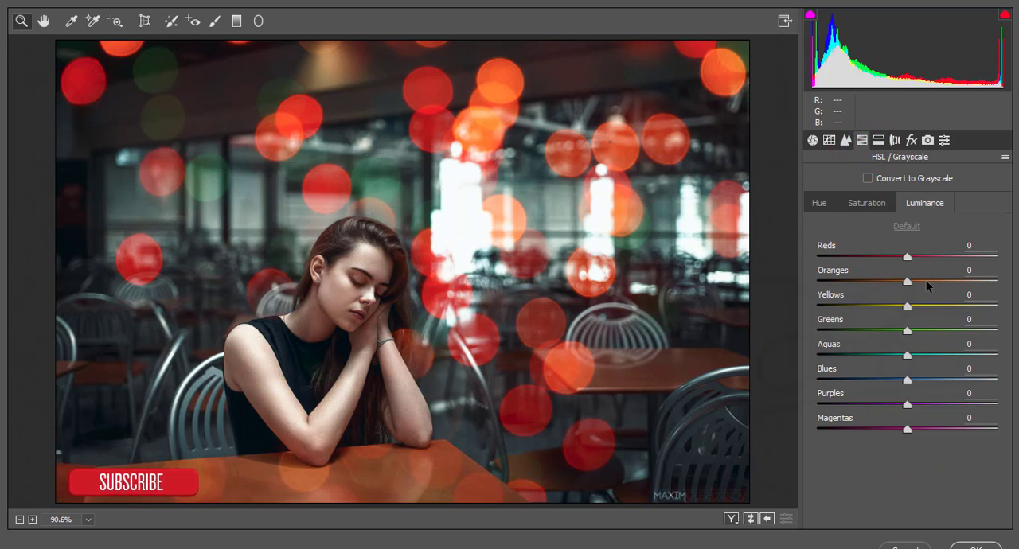
Step: Raise orange luminance to +22 and yellow saturation to +13 in HSL
left_click_drag(907, 281, 927, 281)
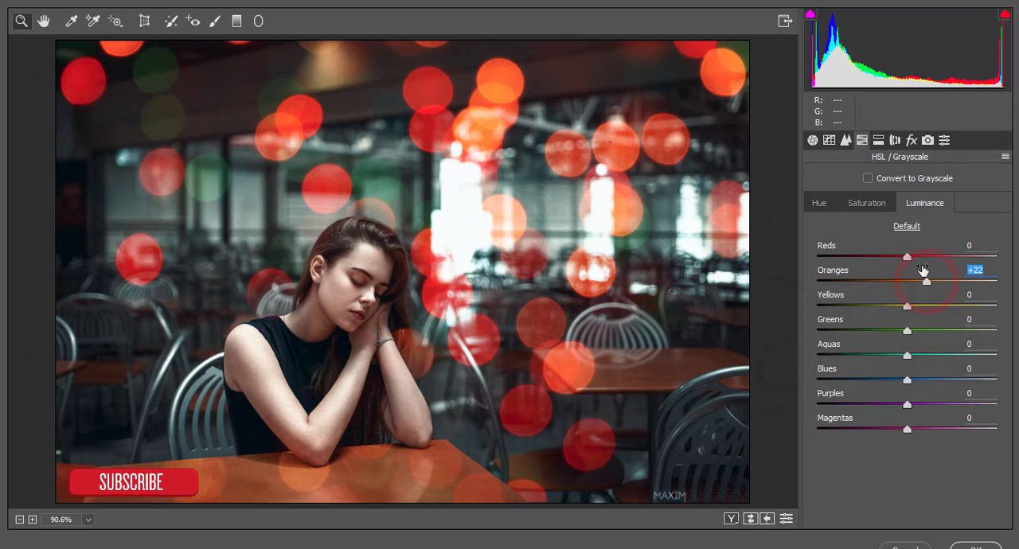
left_click(866, 202)
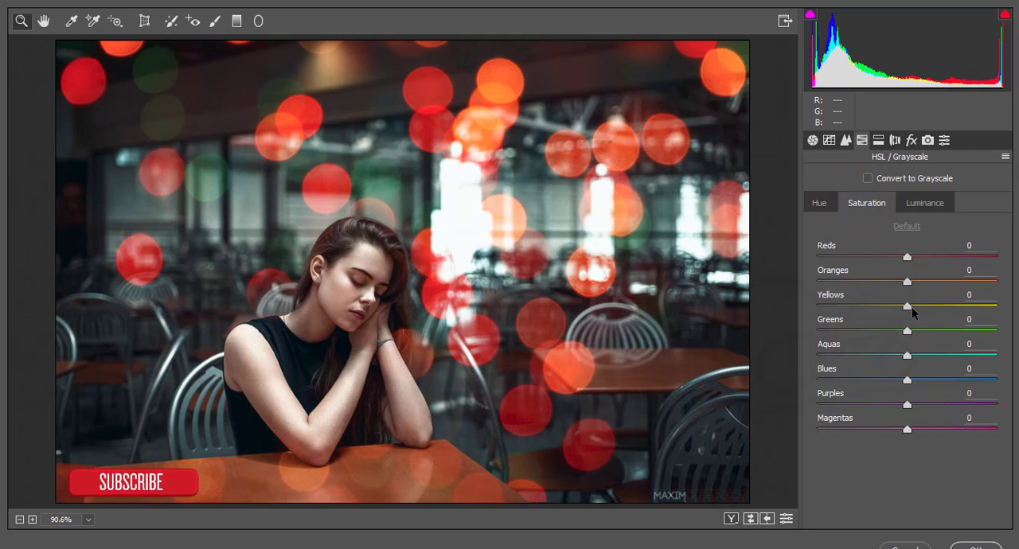
left_click_drag(906, 306, 916, 306)
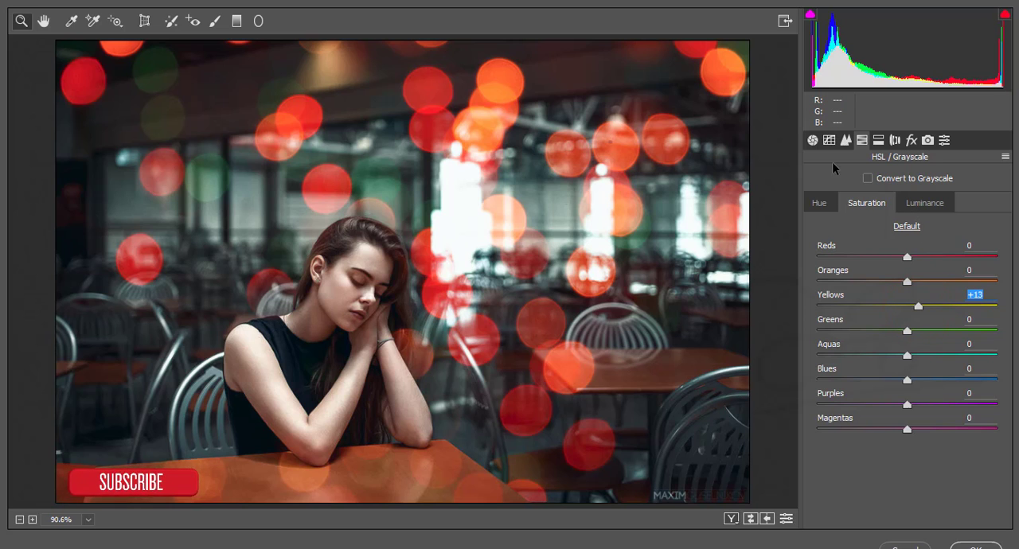
left_click(841, 140)
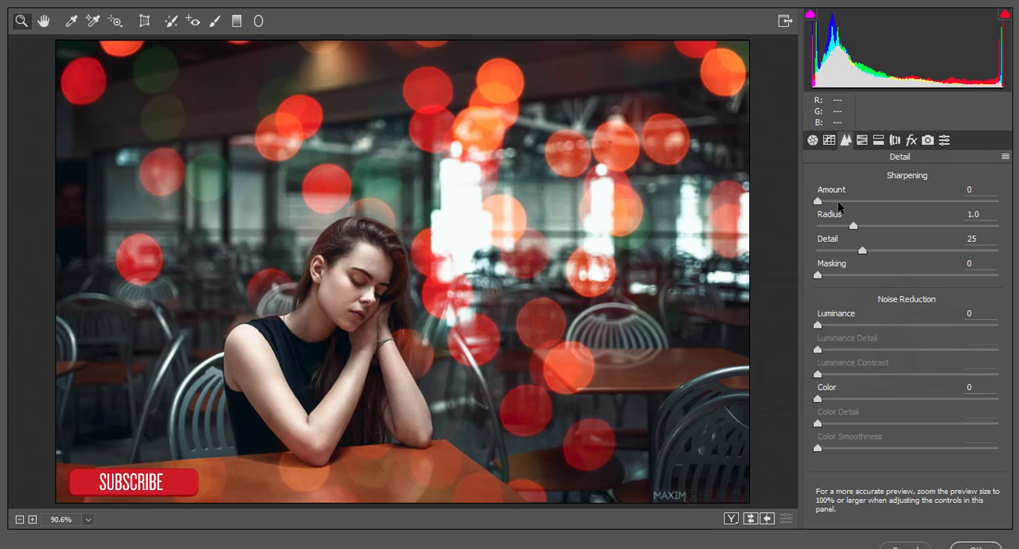
Step: Set sharpening amount 18, radius 1.1, detail 32, and luminance noise reduction 17
left_click_drag(817, 201, 838, 201)
type("10")
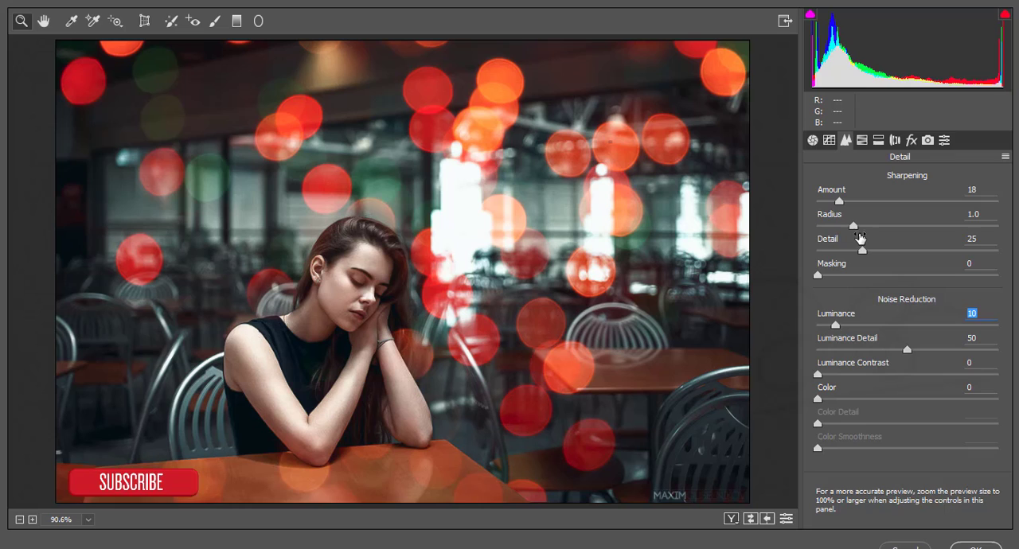
left_click_drag(862, 250, 872, 250)
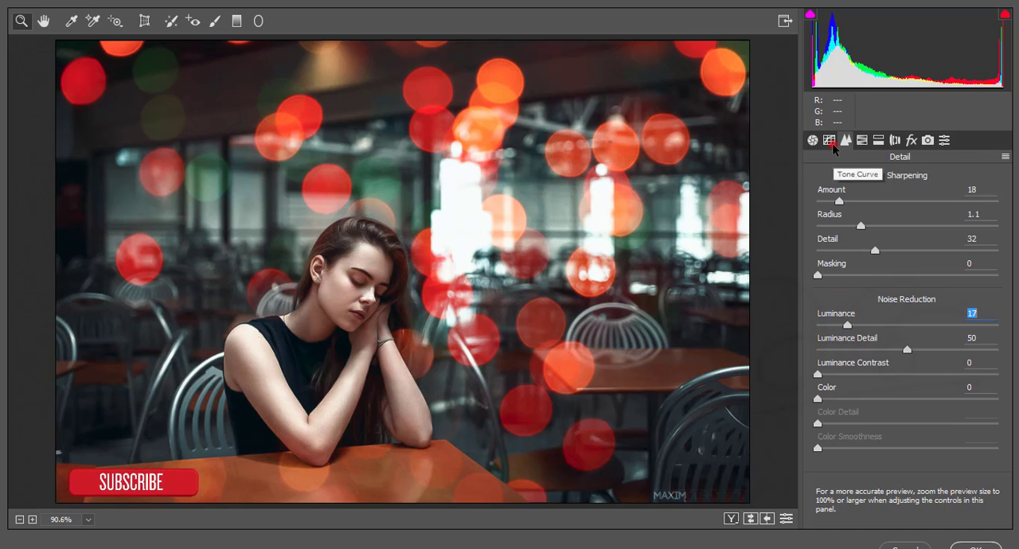
Step: Raise the black point of the blue channel in the Point tone curve
left_click(829, 140)
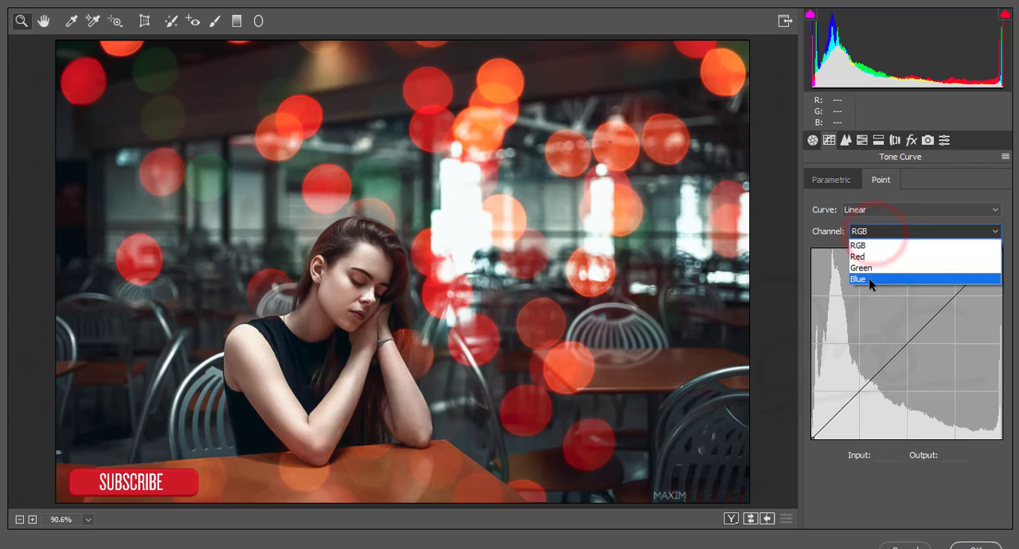
left_click(859, 278)
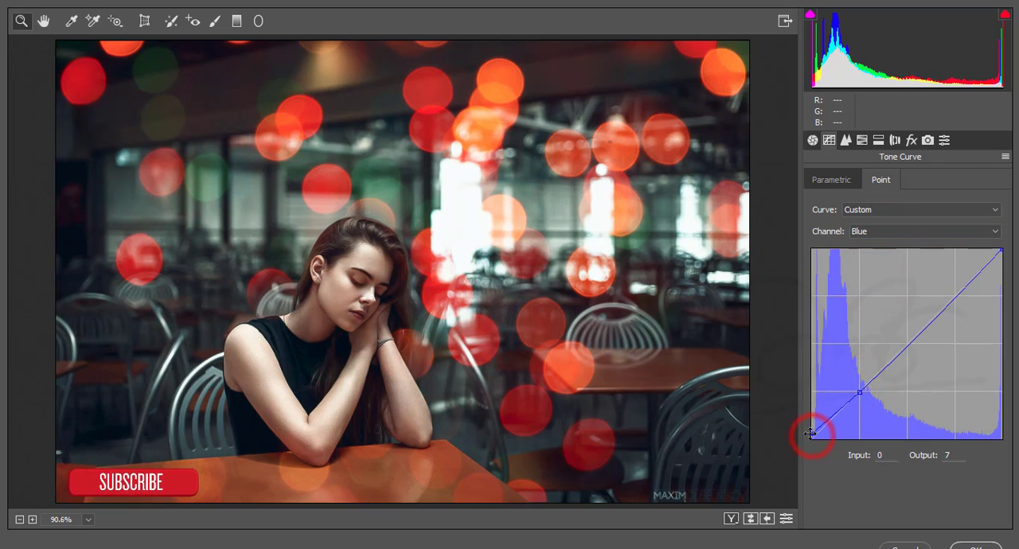
left_click_drag(810, 436, 809, 432)
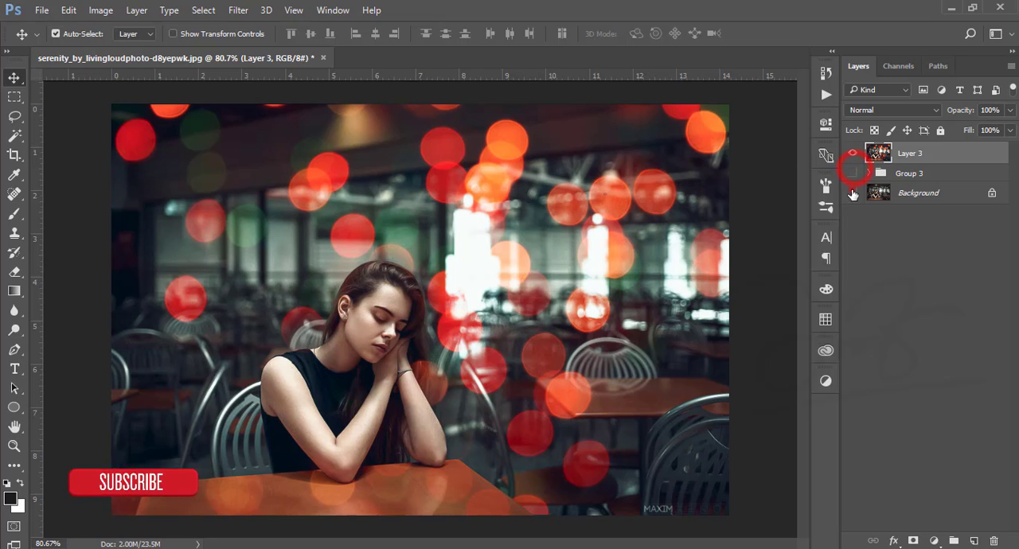
left_click(852, 153)
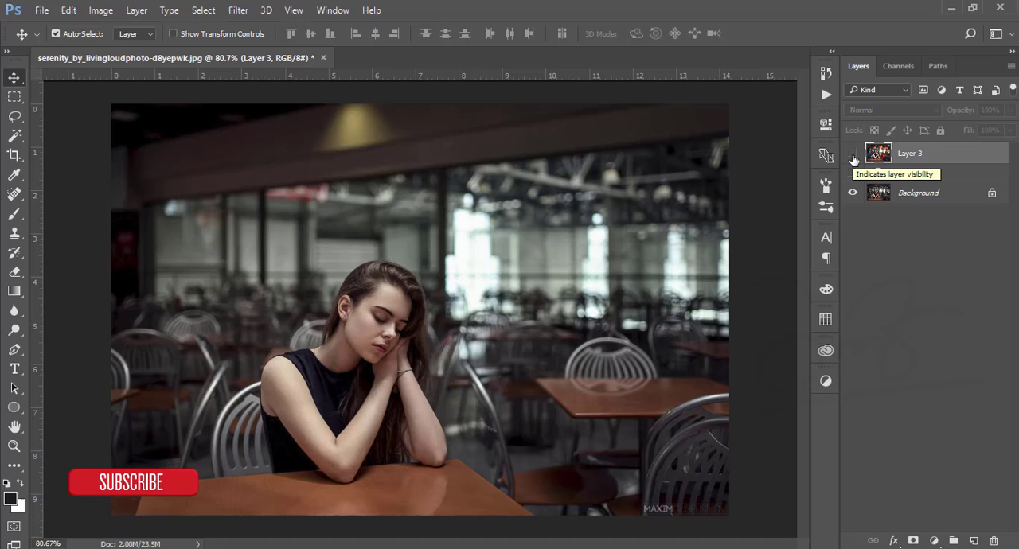
left_click(852, 154)
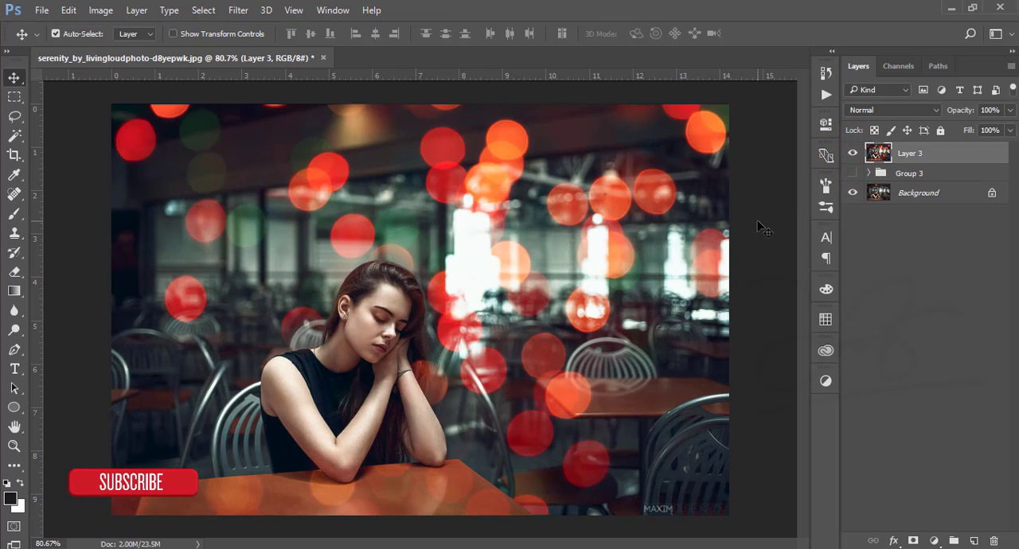